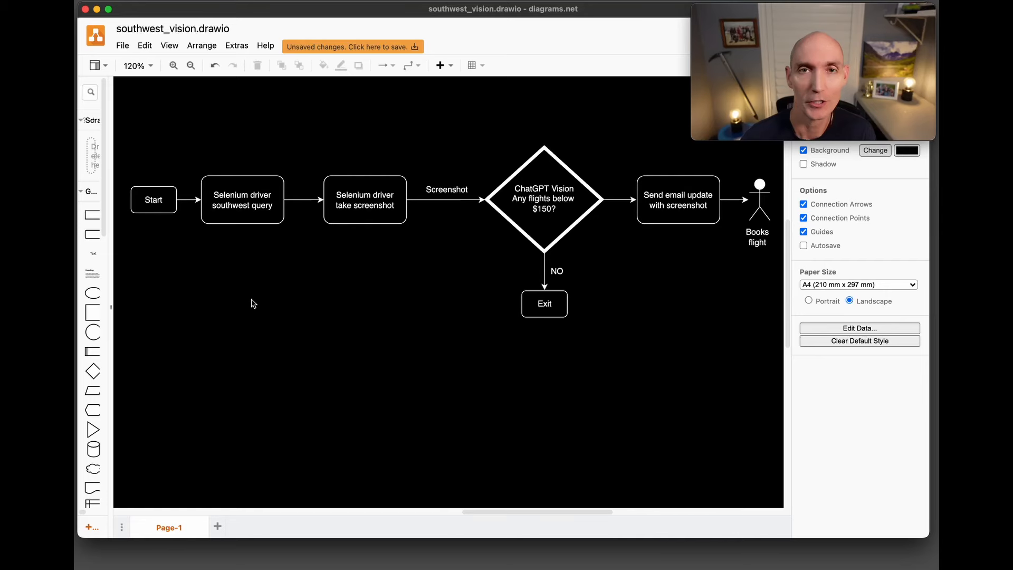
pyautogui.moveTo(203, 268)
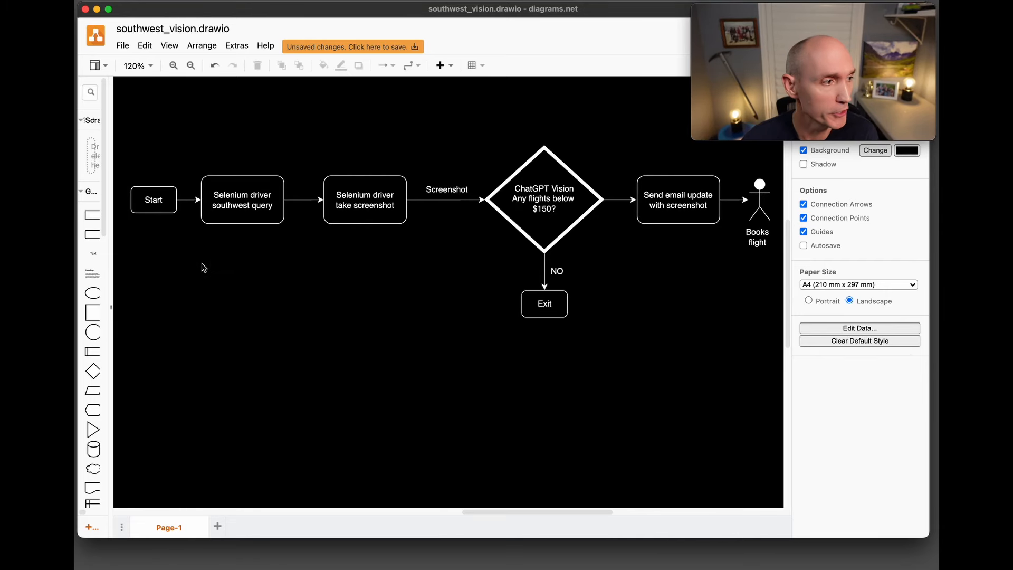
pyautogui.moveTo(162, 239)
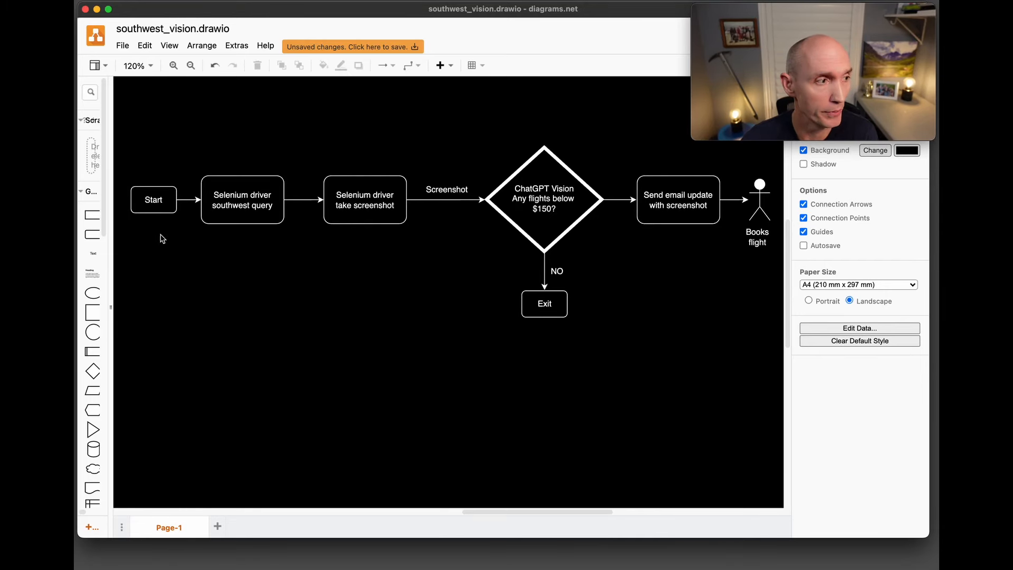
# Review the ChatGPT Vision and booking flow steps, then prepare pip install python-dotenv icecream requests selenium
pyautogui.click(242, 200)
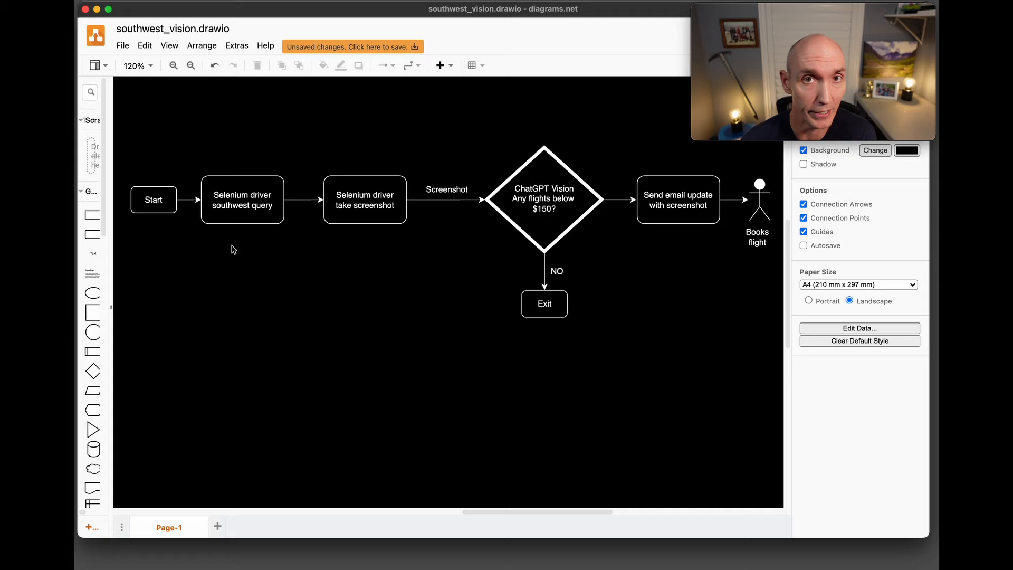
pyautogui.click(365, 200)
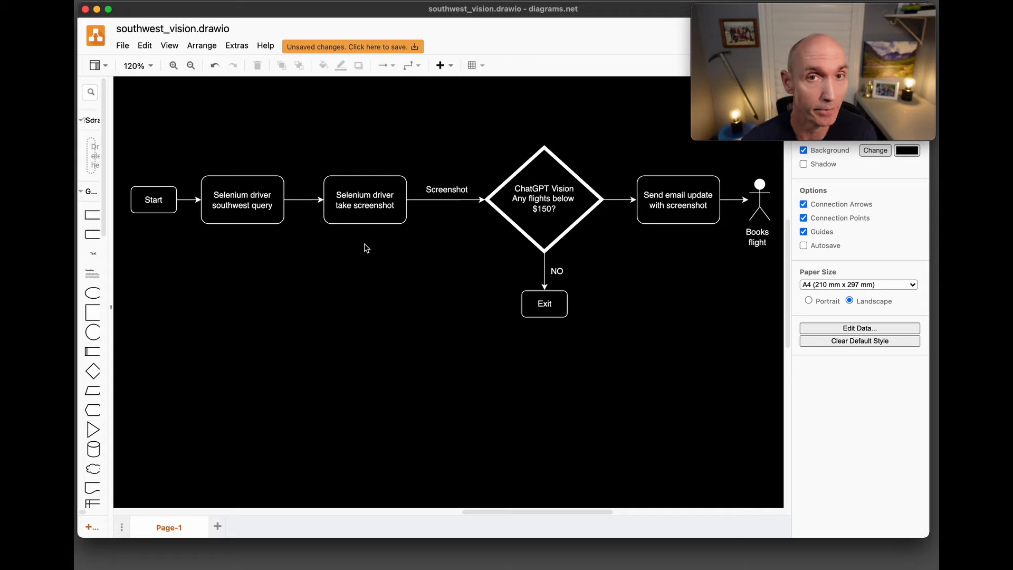
pyautogui.moveTo(455, 215)
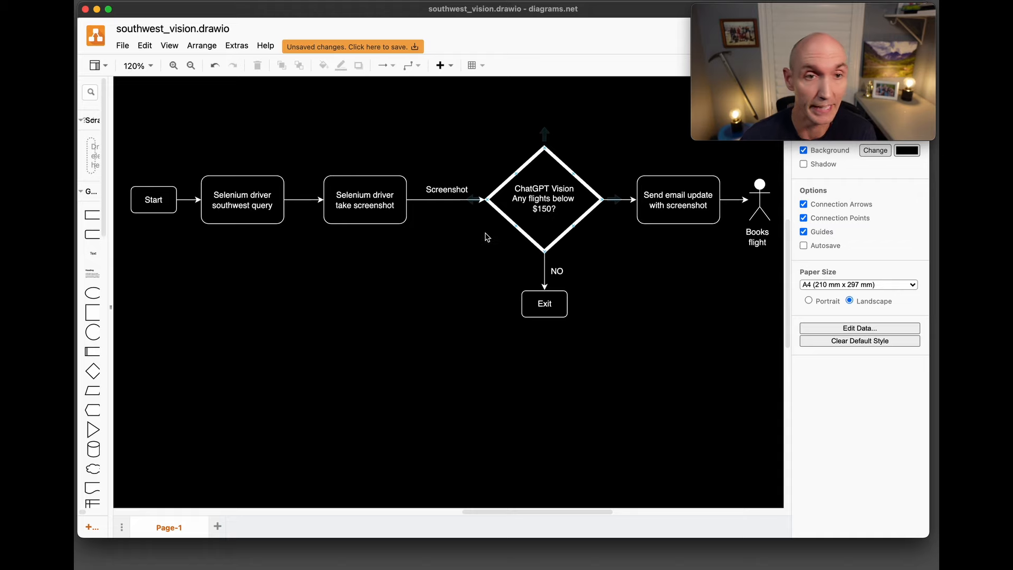
pyautogui.moveTo(590, 255)
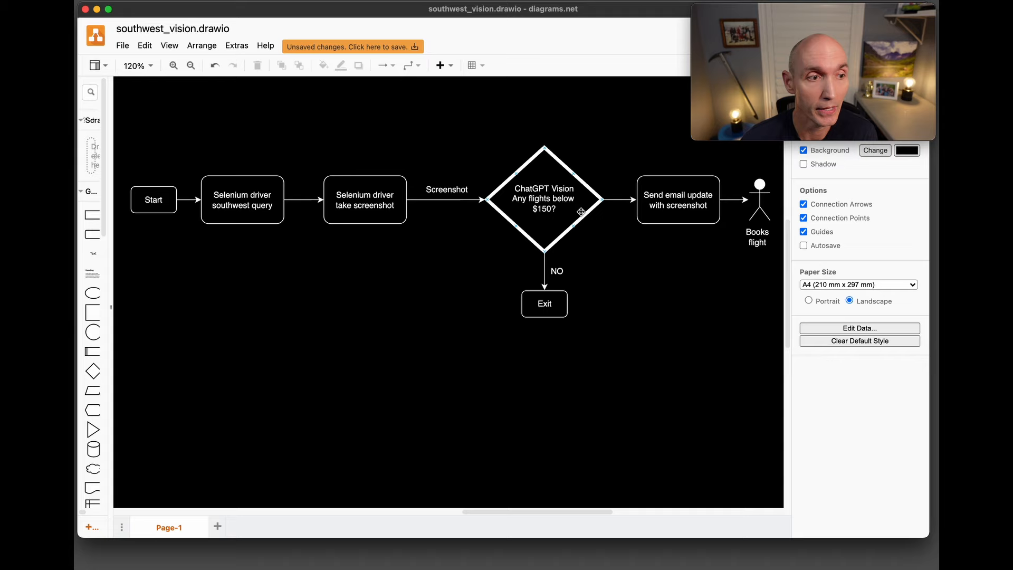
pyautogui.click(677, 199)
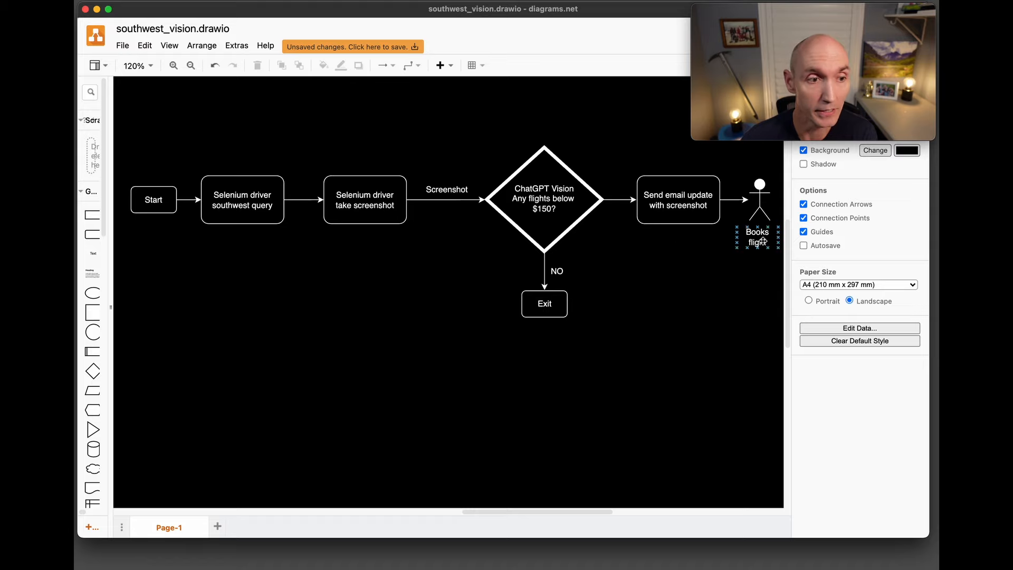
pyautogui.click(729, 276)
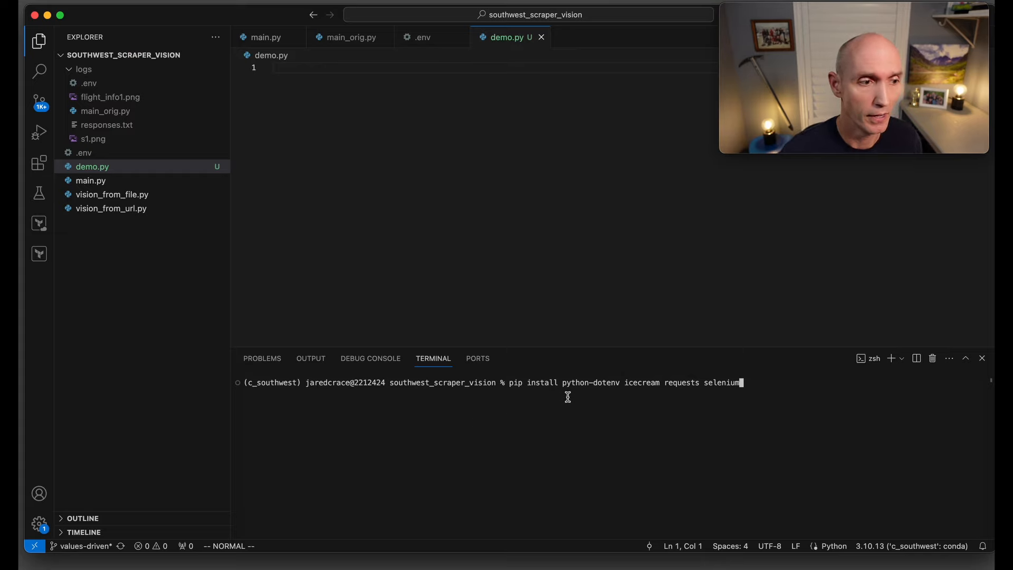
pyautogui.moveTo(648, 397)
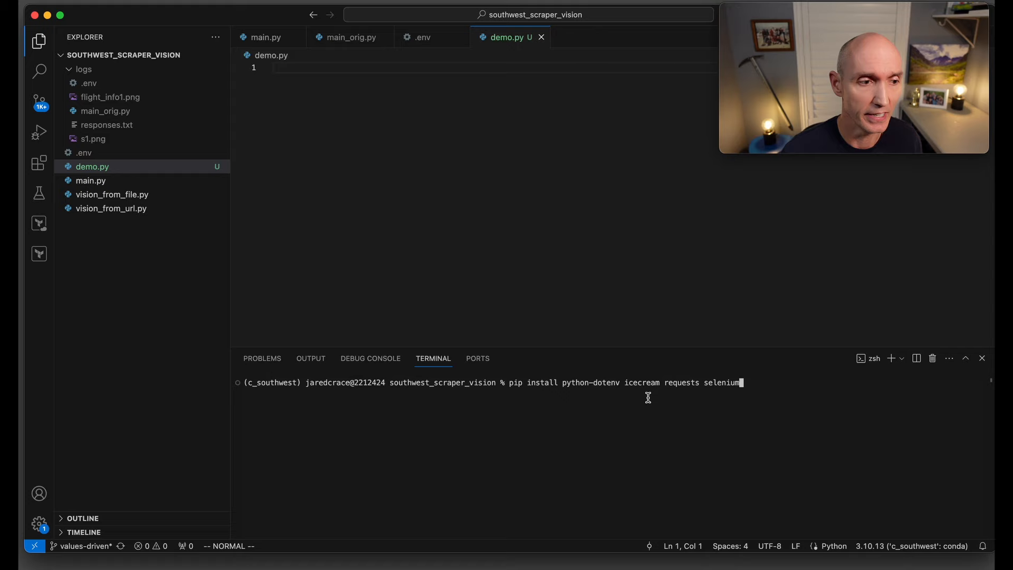
pyautogui.moveTo(712, 400)
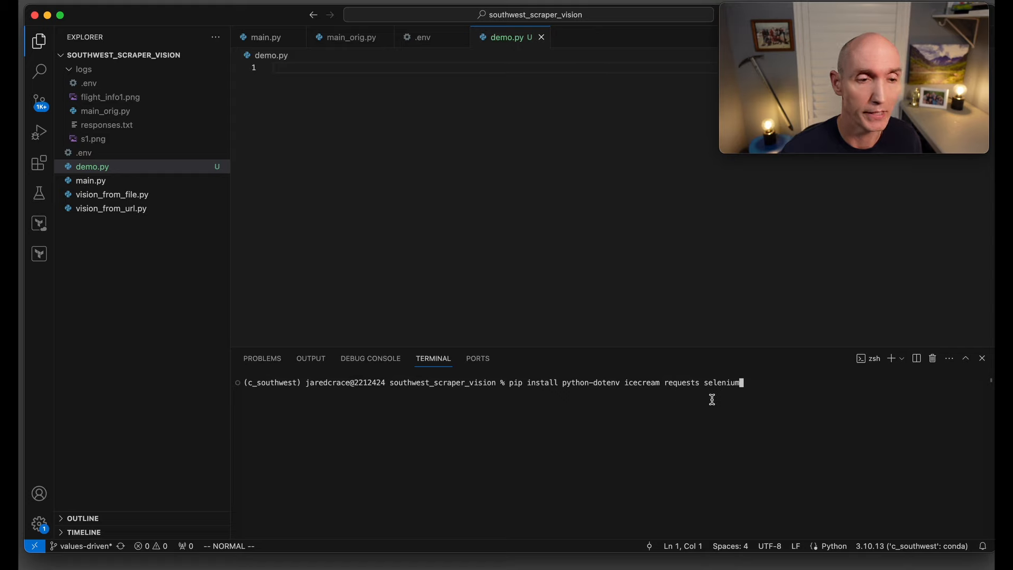
pyautogui.click(89, 83)
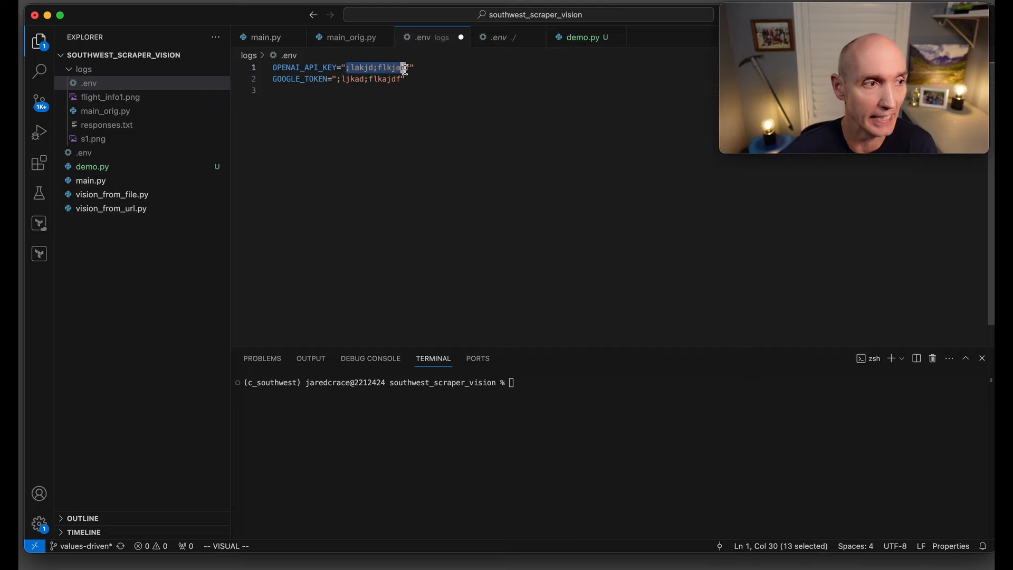
# Open logs/.env to show the OPENAI_API_KEY and GOOGLE_TOKEN entries
pyautogui.press('Escape')
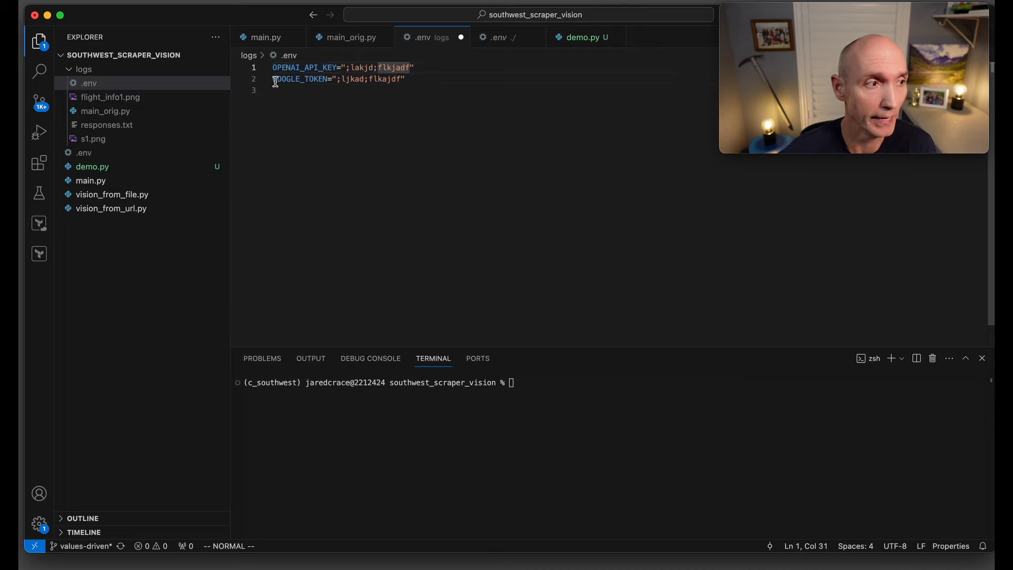
pyautogui.click(275, 90)
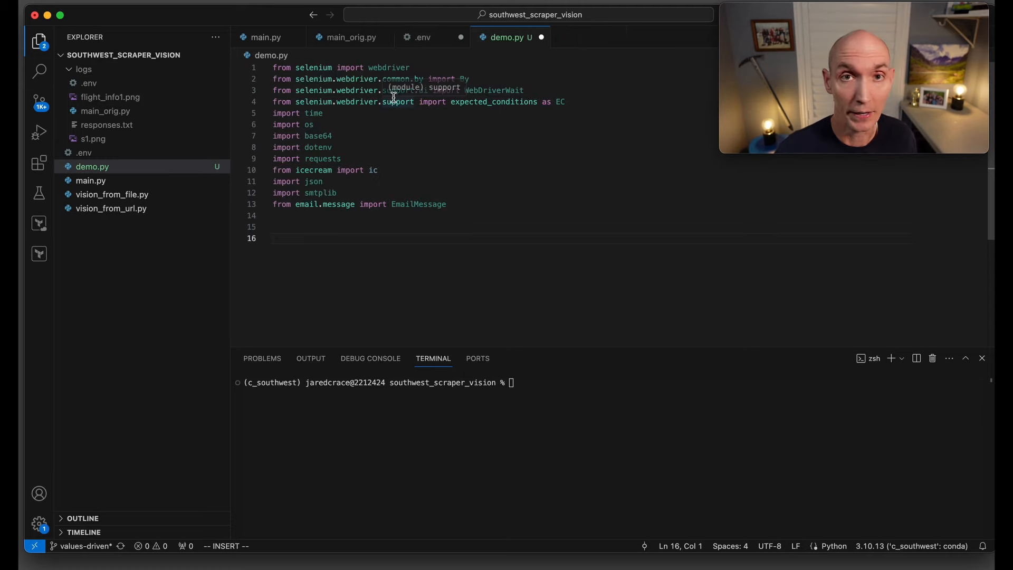
pyautogui.moveTo(313, 112)
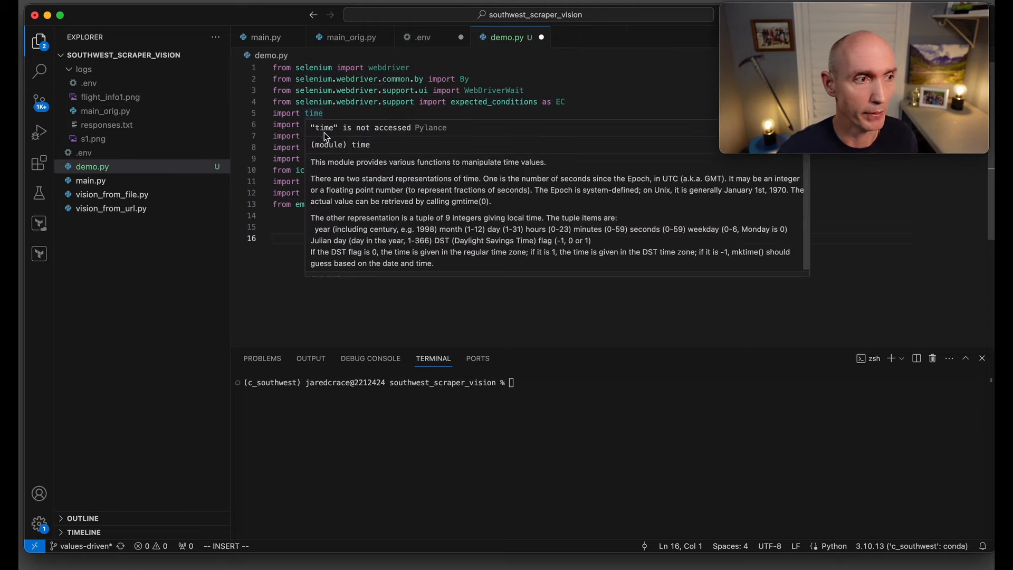
pyautogui.moveTo(417, 130)
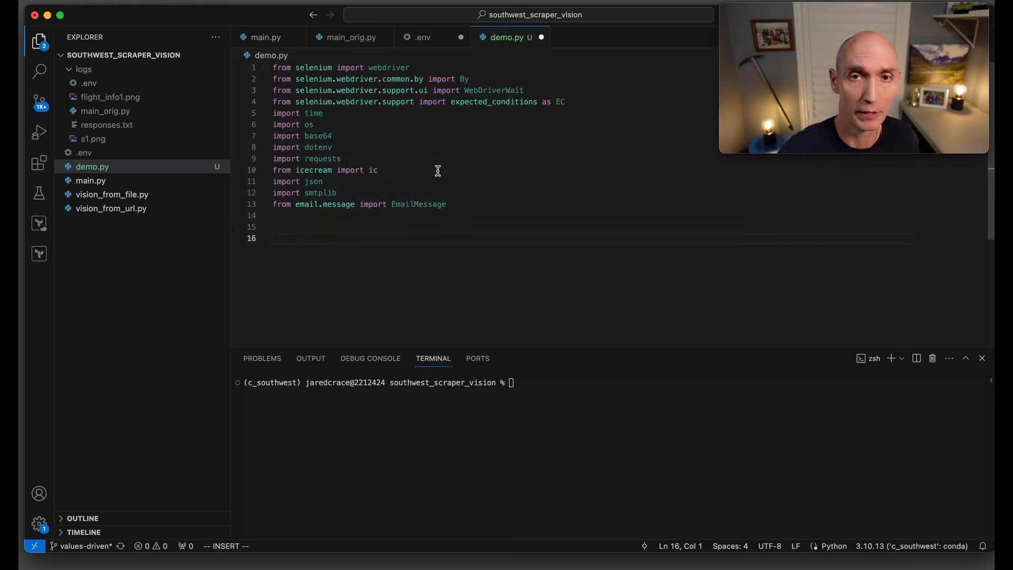
pyautogui.moveTo(487, 203)
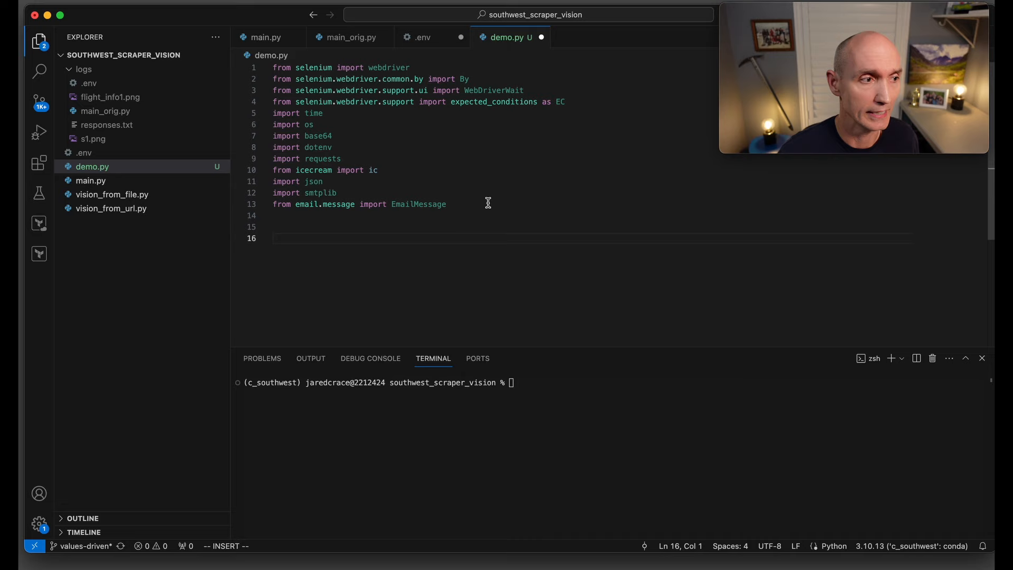
pyautogui.moveTo(464, 216)
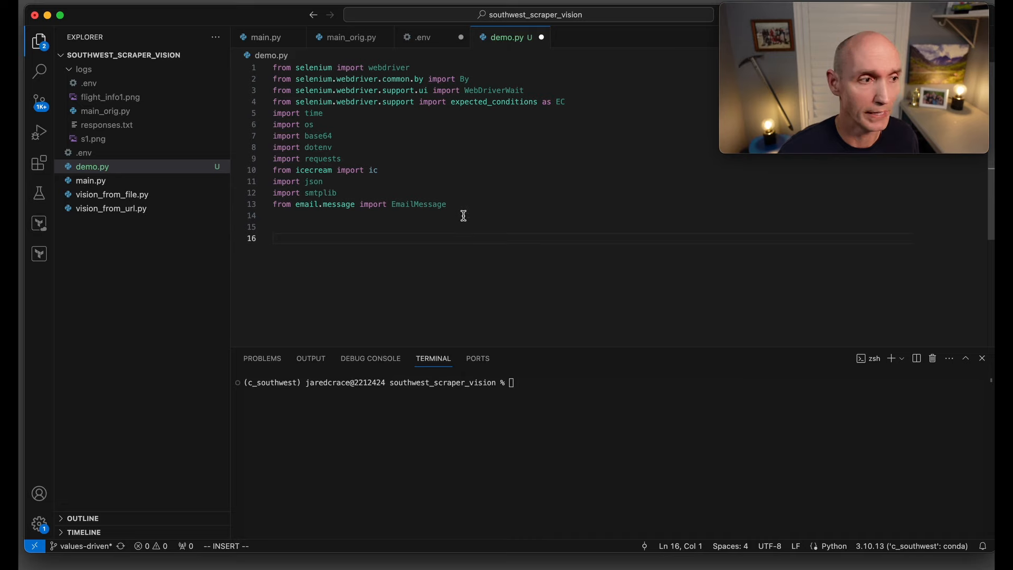
# Add dotenv.load_dotenv() below the selenium, requests, dotenv and email imports in demo.py
pyautogui.write('dotenv.load_dotenv()')
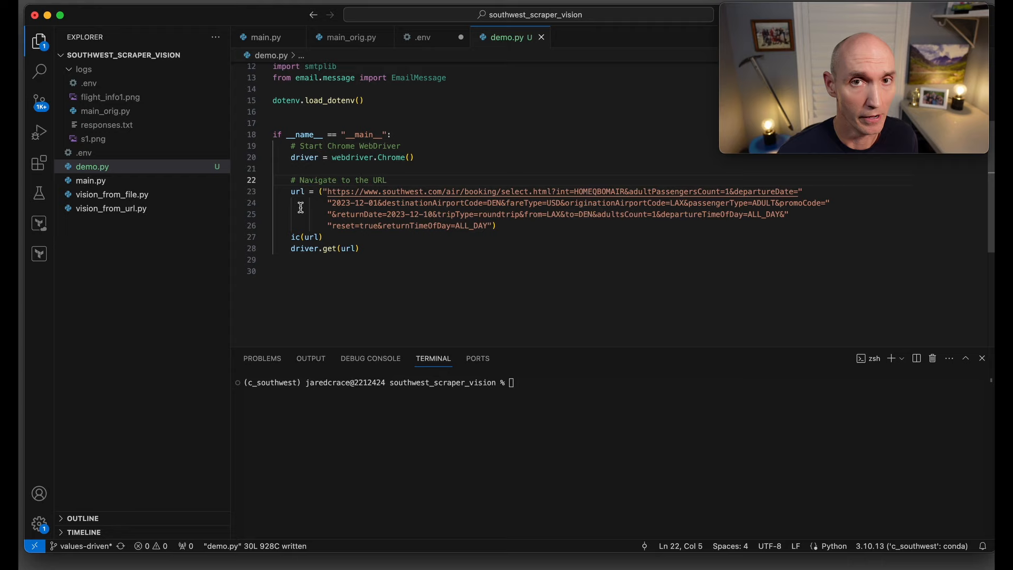
pyautogui.moveTo(468, 188)
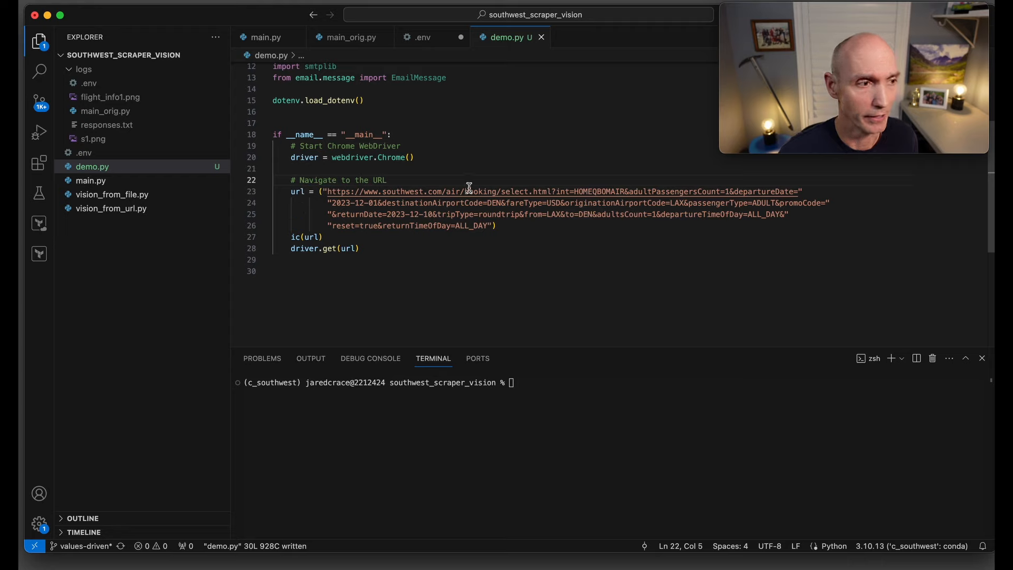
pyautogui.moveTo(765, 189)
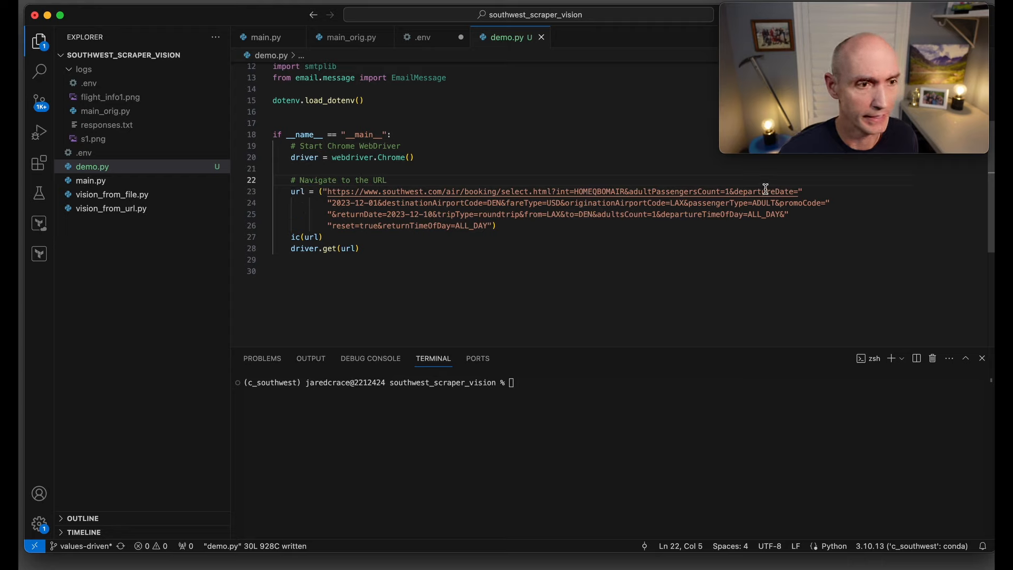
# Add the main block opening Chrome on the Southwest URL, and select its departure date
pyautogui.click(330, 203)
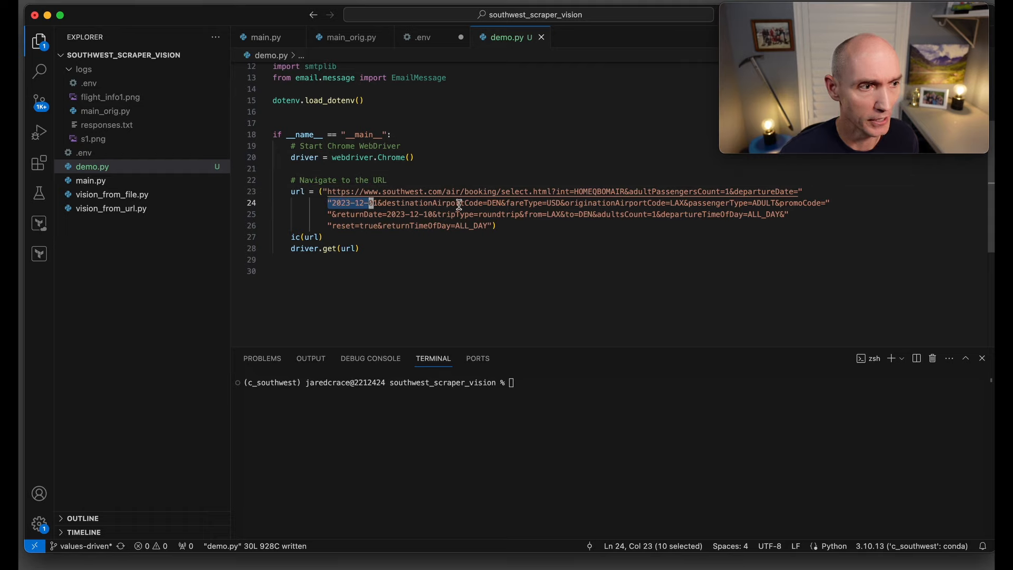
pyautogui.doubleClick(492, 202)
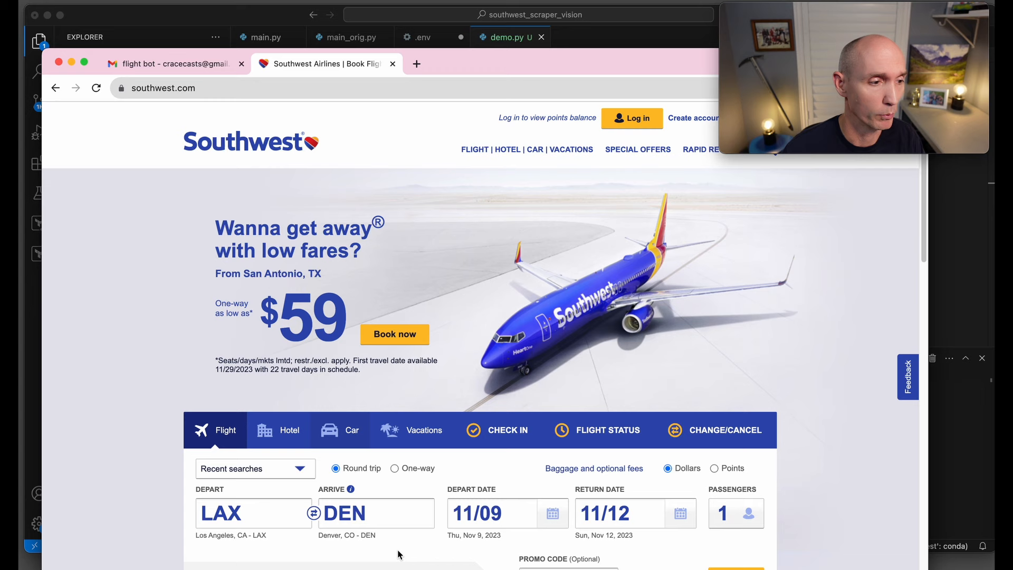
# Open the Depart Date calendar on the Southwest LAX–DEN round-trip search
pyautogui.click(483, 513)
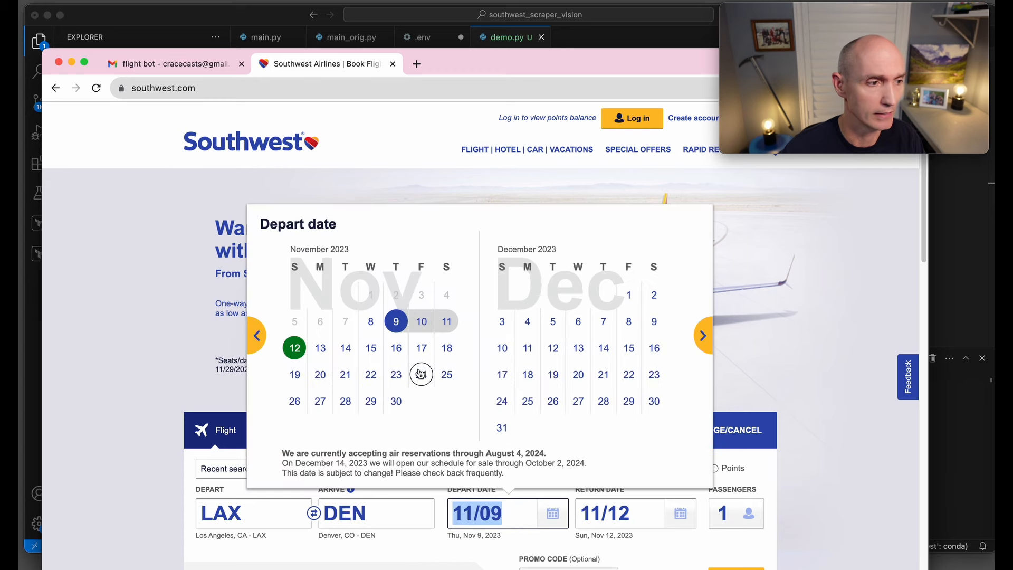
pyautogui.click(396, 374)
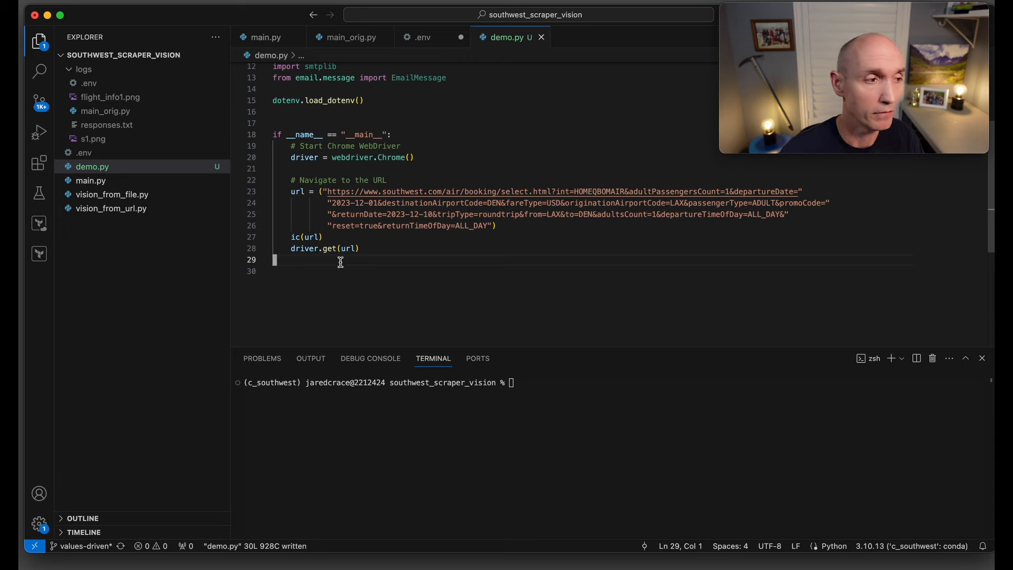
# Wait for the submit button, sleep five seconds, then screenshot to logs/flight_info1.png
pyautogui.write('WebDriverWait(driver, 10).until(EC.element_to_be_clickable((By.ID, "form-mixin--submit-button"))).click()')
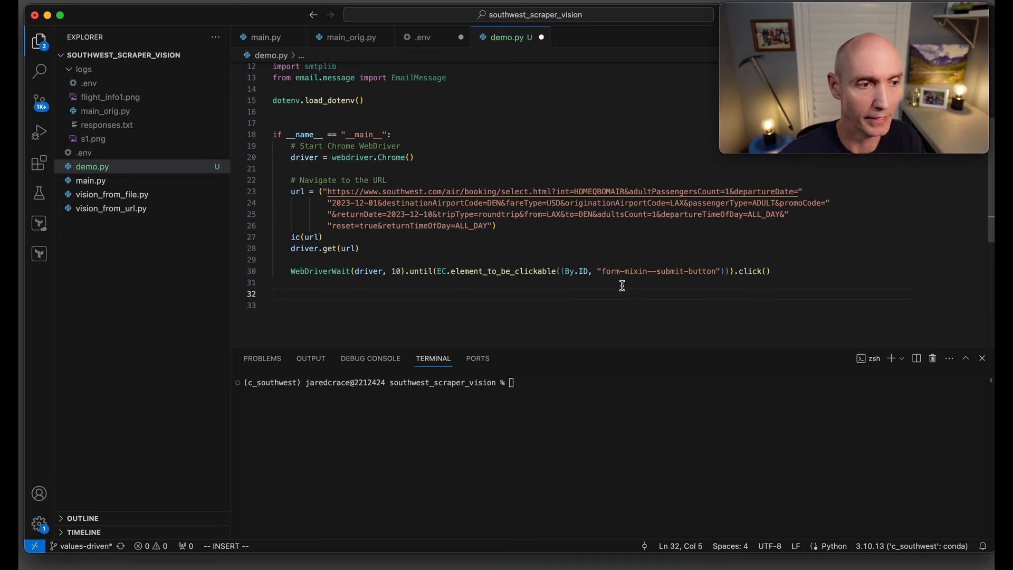
pyautogui.moveTo(707, 283)
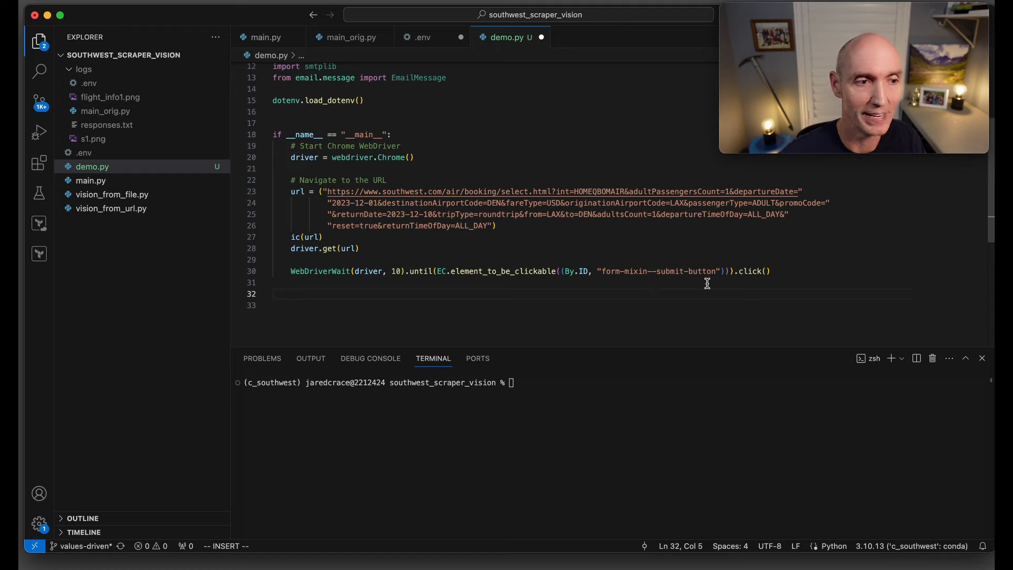
pyautogui.moveTo(701, 285)
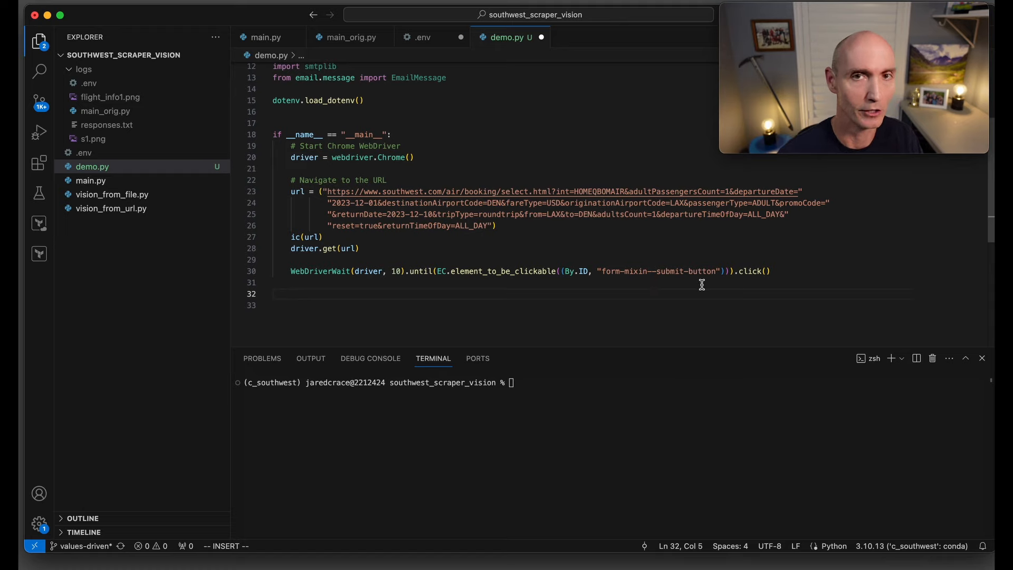
pyautogui.write('# Wait for page to load')
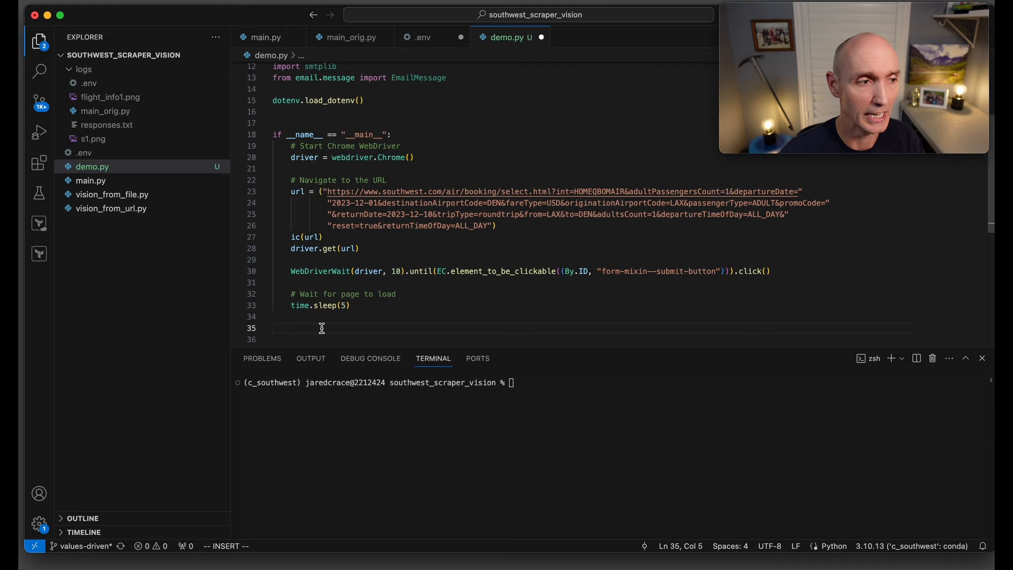
pyautogui.write('# save screenshot')
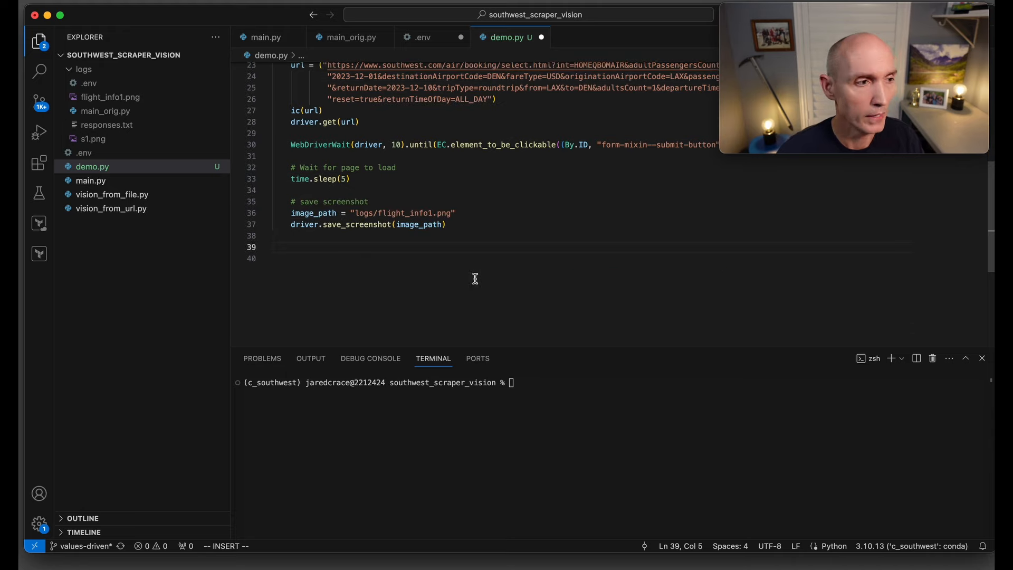
pyautogui.moveTo(421, 213)
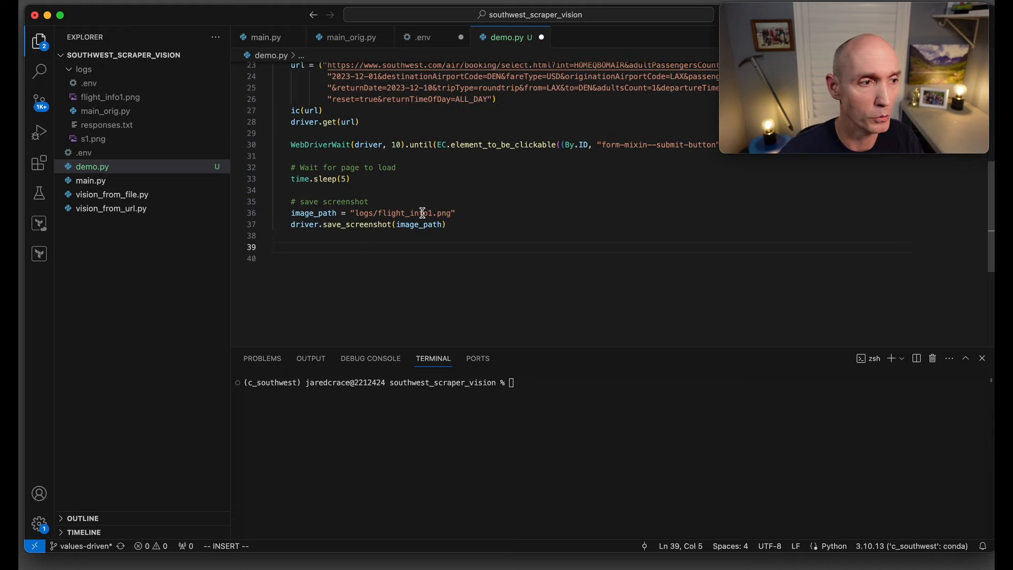
pyautogui.moveTo(310, 238)
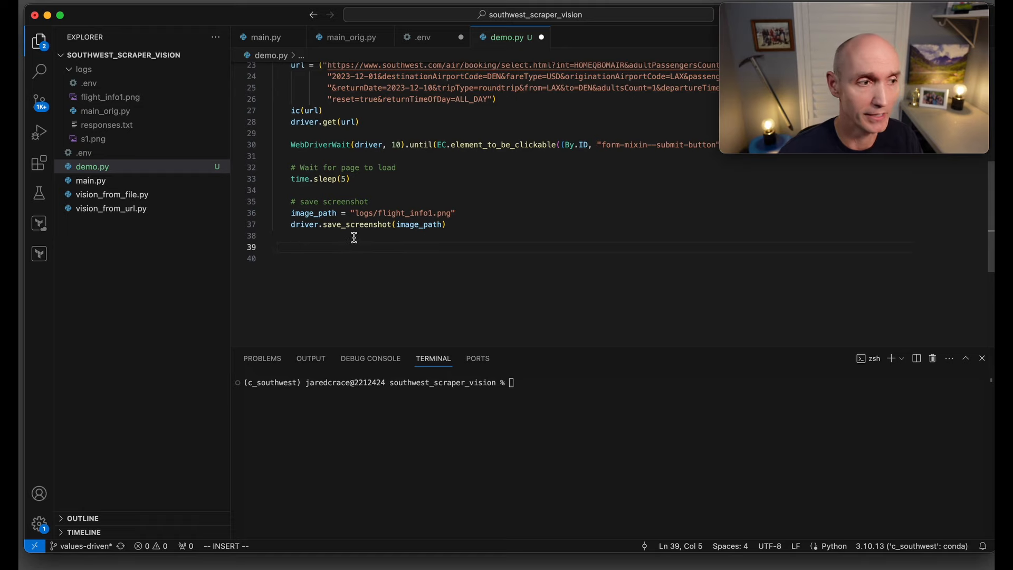
pyautogui.moveTo(414, 252)
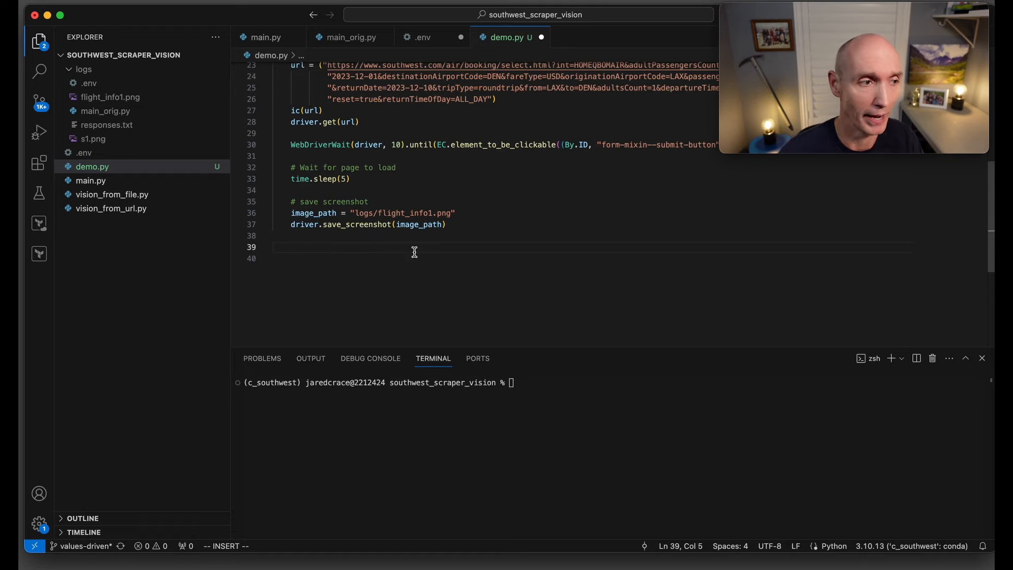
# Under '# send to the AI', pass image_path to ask_chatgpt and log chatgpt_res
pyautogui.write('# send to the AI')
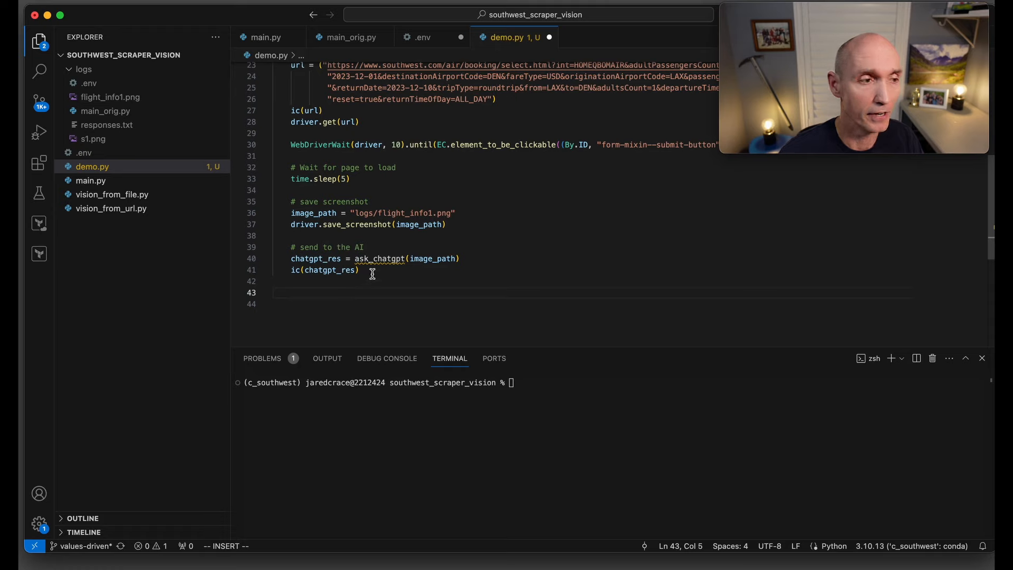
pyautogui.moveTo(412, 272)
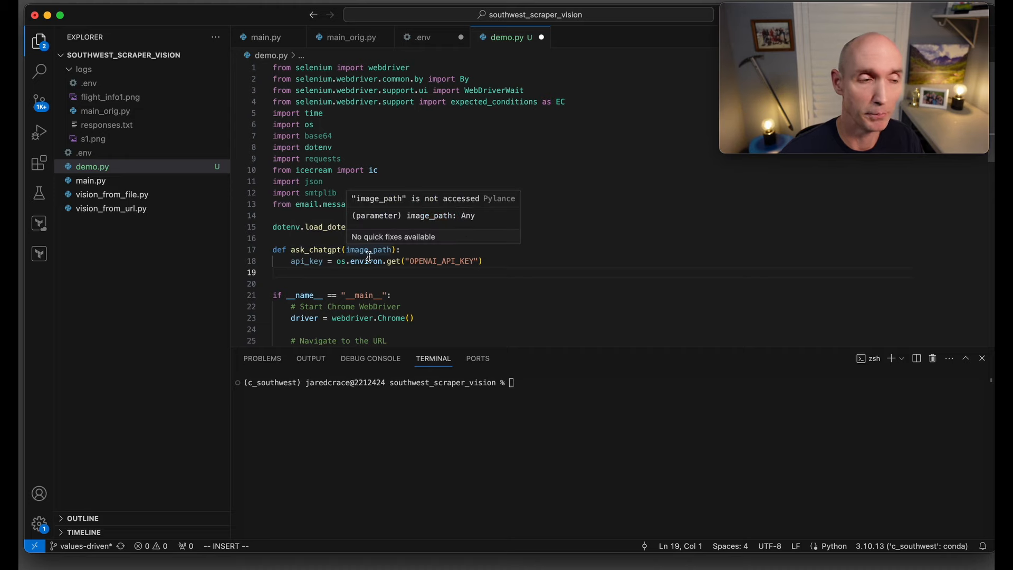
pyautogui.moveTo(300, 276)
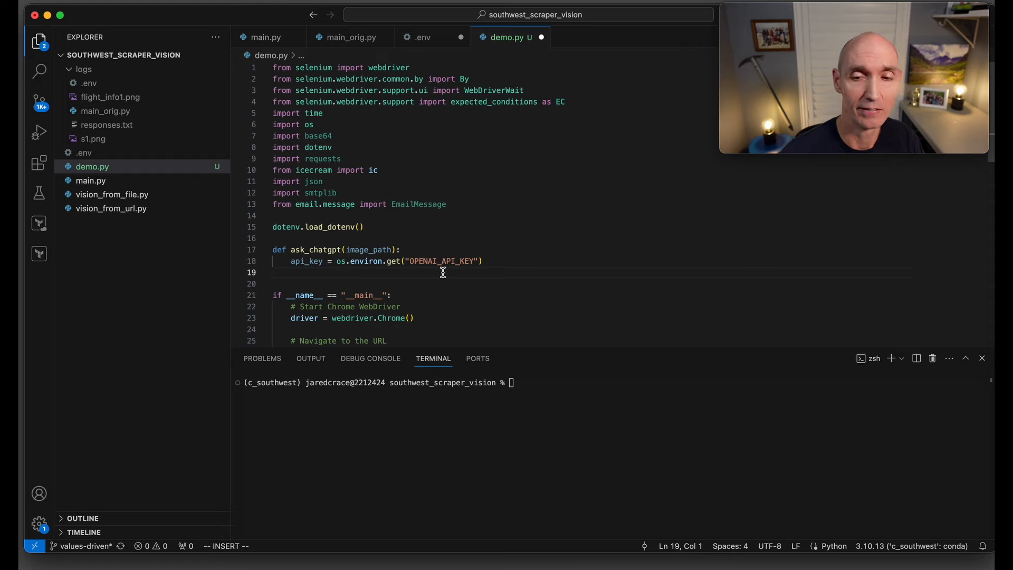
# Define ask_chatgpt reading the OpenAI key, with encode_image, base64_image and JSON authorization headers
pyautogui.write('# Function to encode the image')
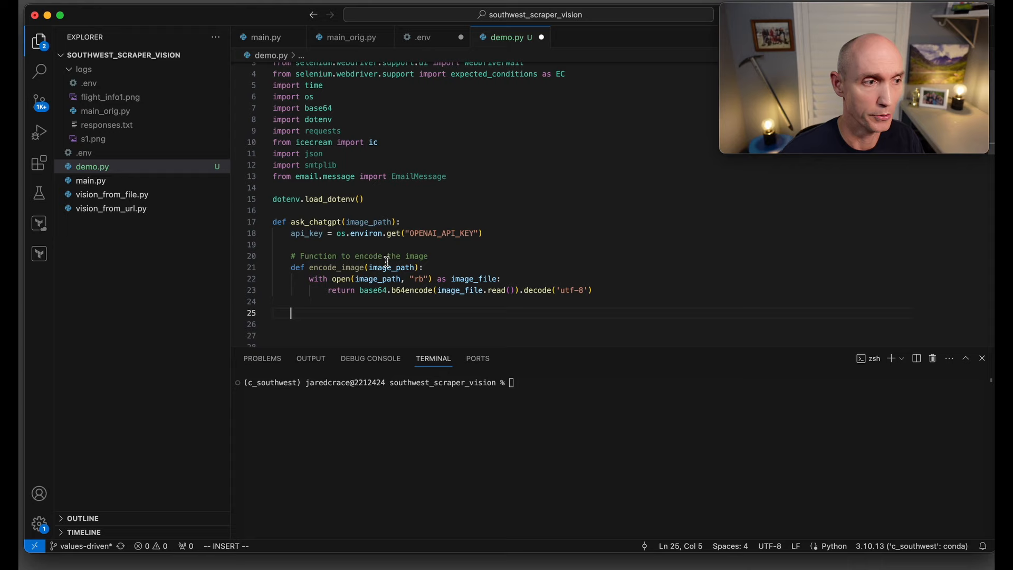
pyautogui.moveTo(446, 261)
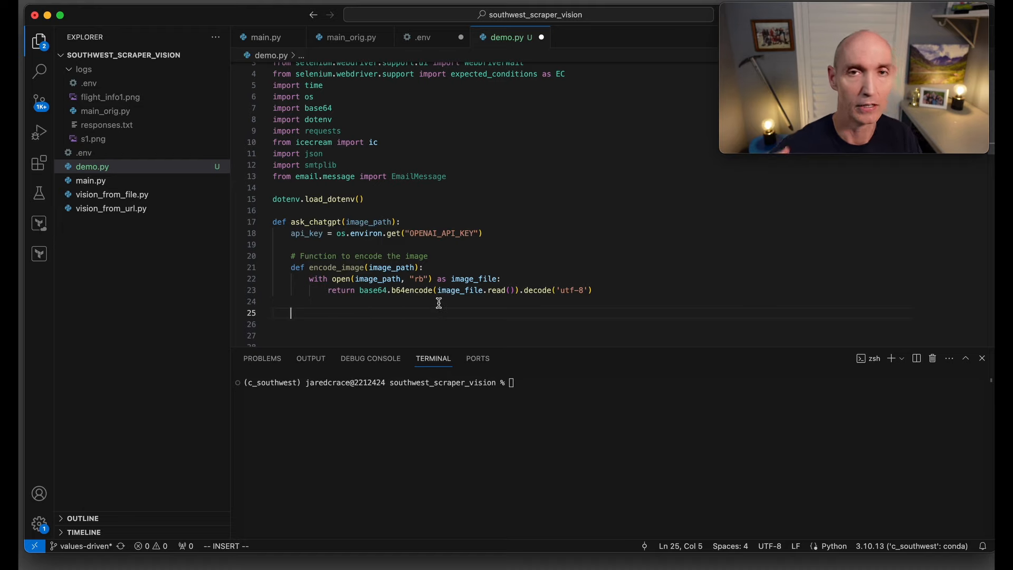
pyautogui.write('# Getting the base64 string')
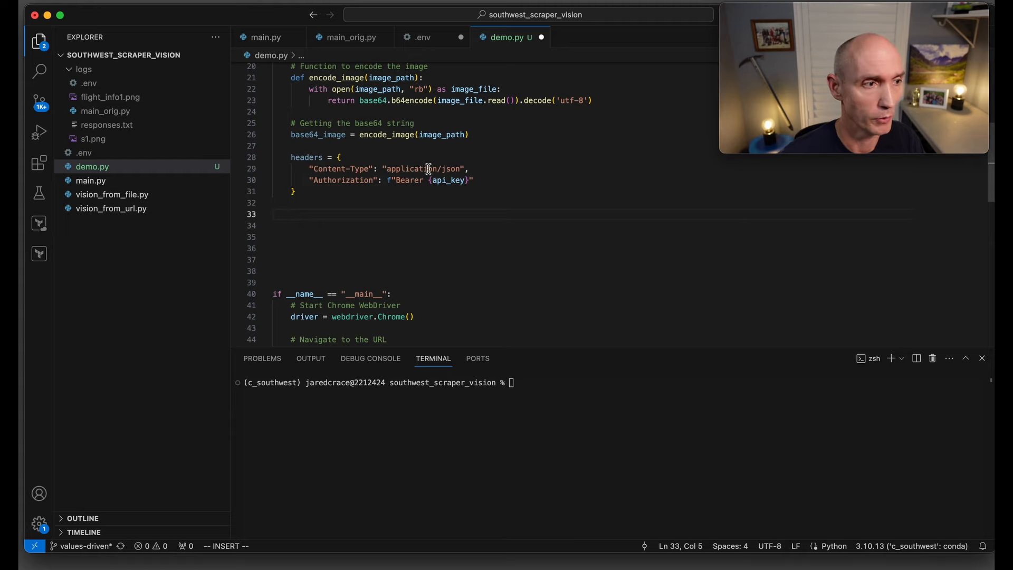
pyautogui.moveTo(450, 192)
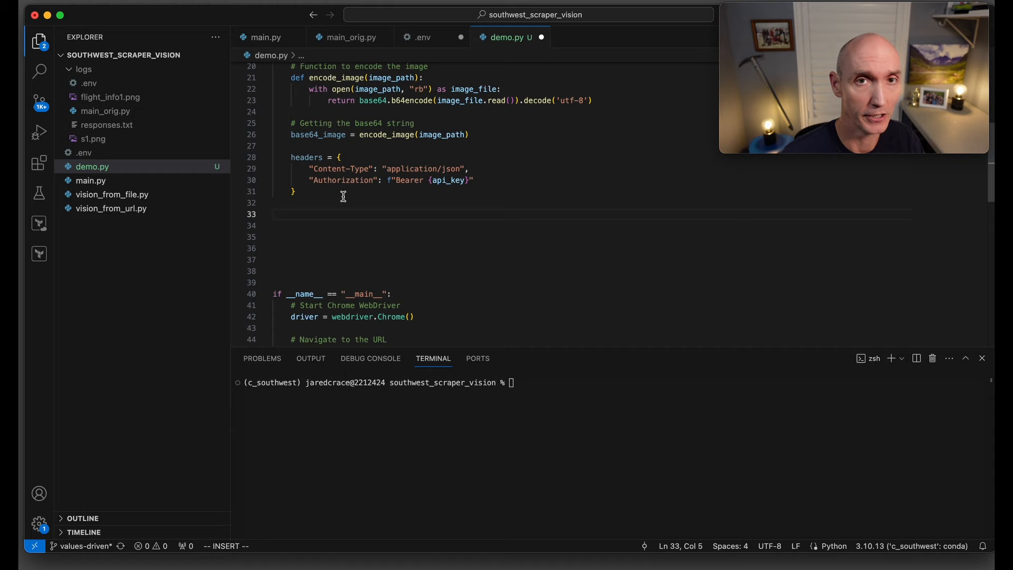
# Type a triple-quoted PROMPT asking for flights under $150, answering YES with times and price, or NO
pyautogui.write('PROMPT = """')
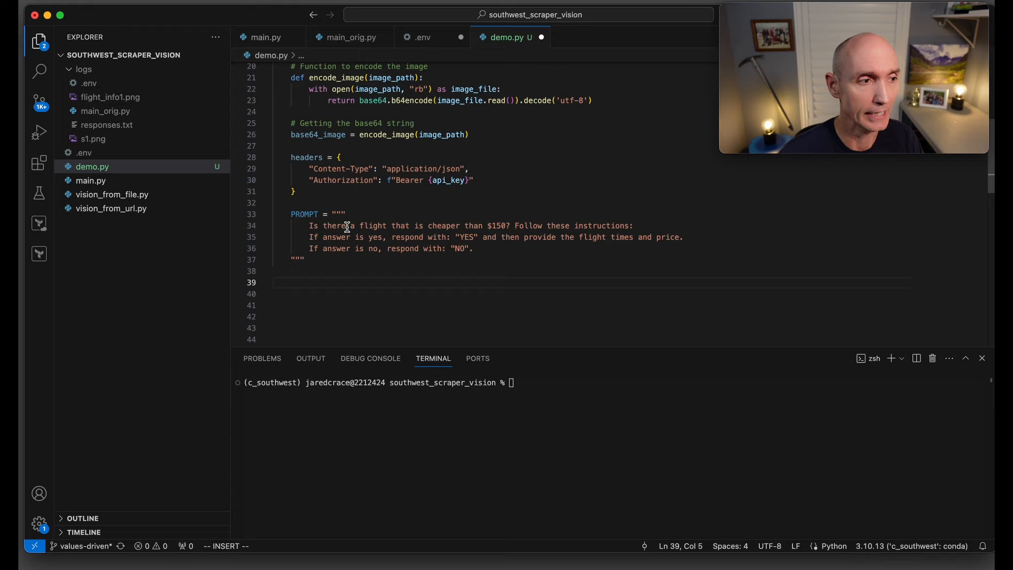
pyautogui.moveTo(513, 225)
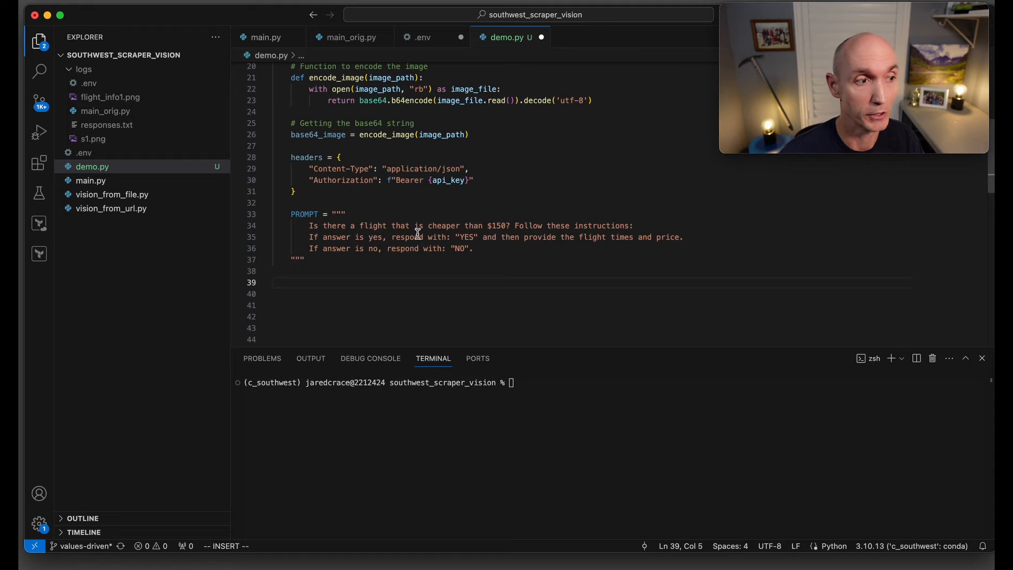
pyautogui.moveTo(567, 238)
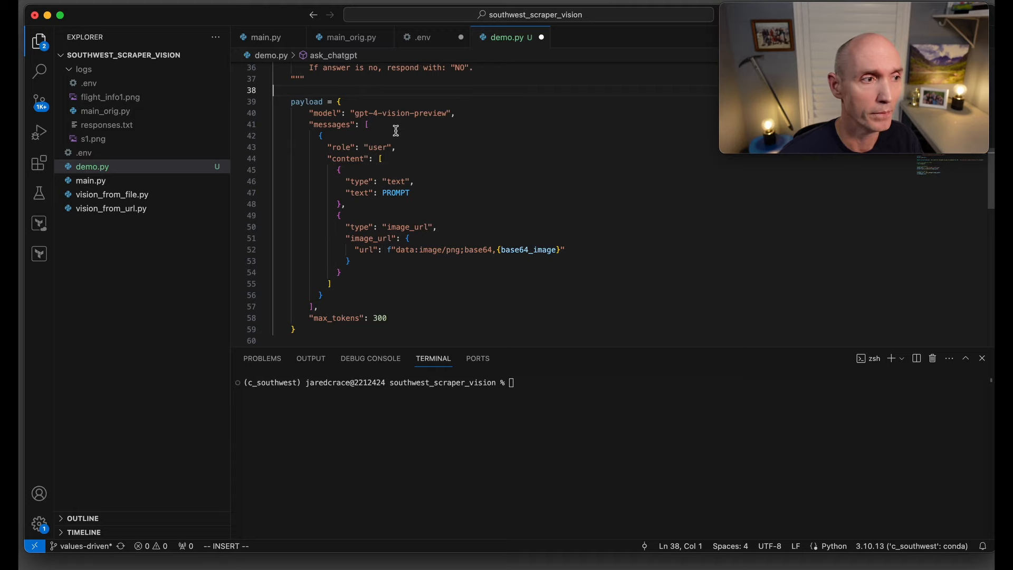
pyautogui.moveTo(363, 169)
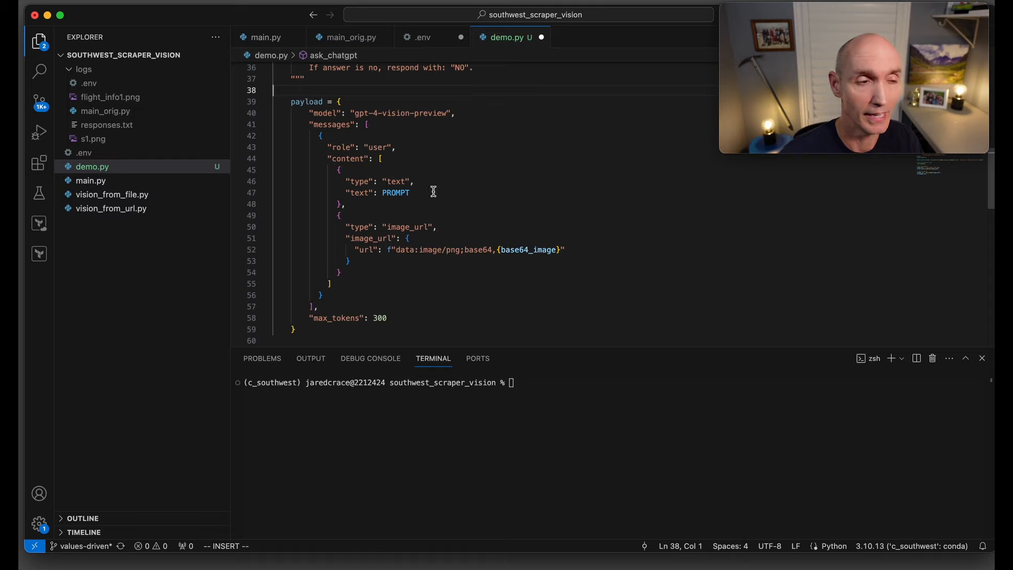
pyautogui.moveTo(403, 126)
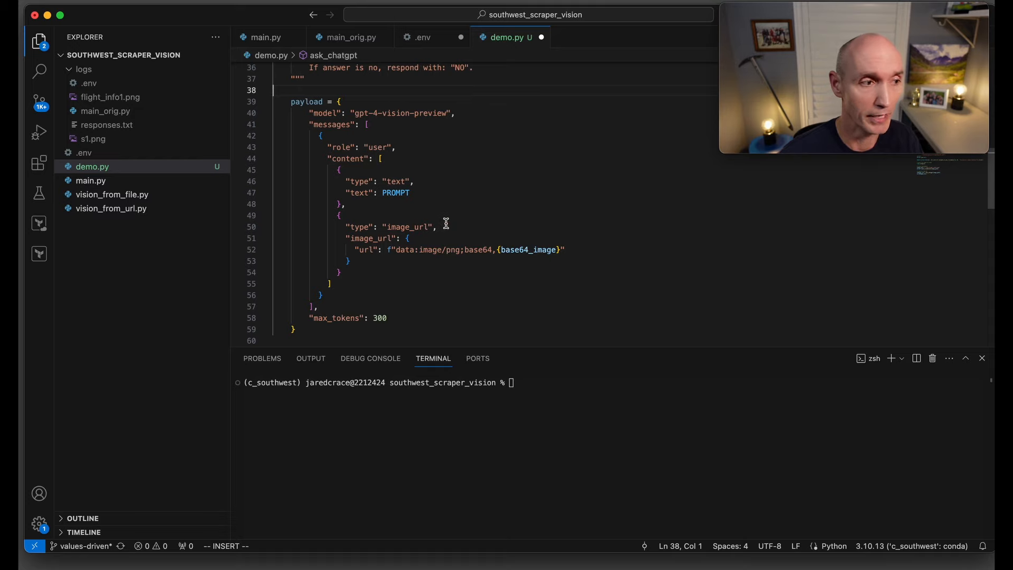
pyautogui.moveTo(393, 264)
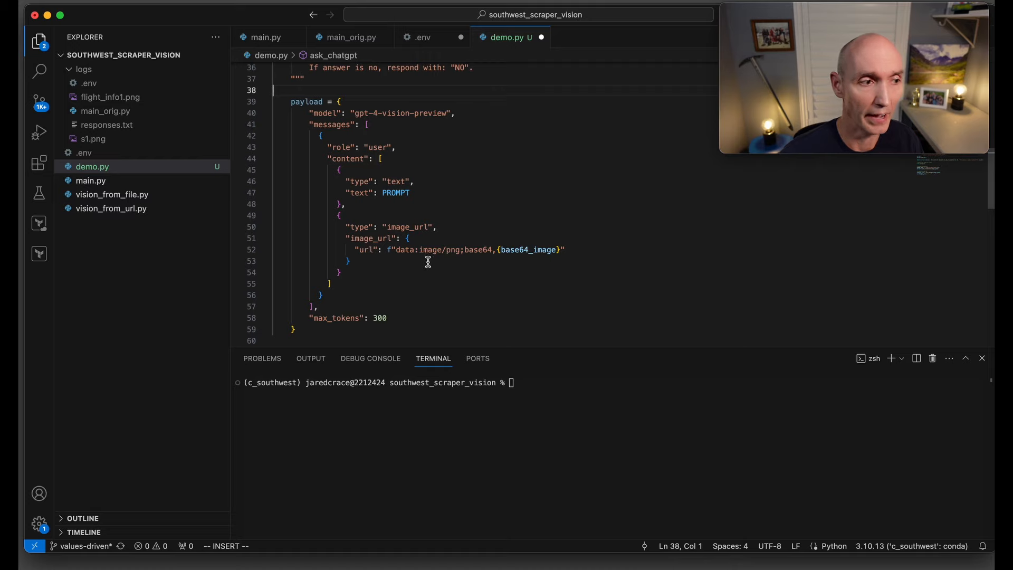
pyautogui.moveTo(473, 263)
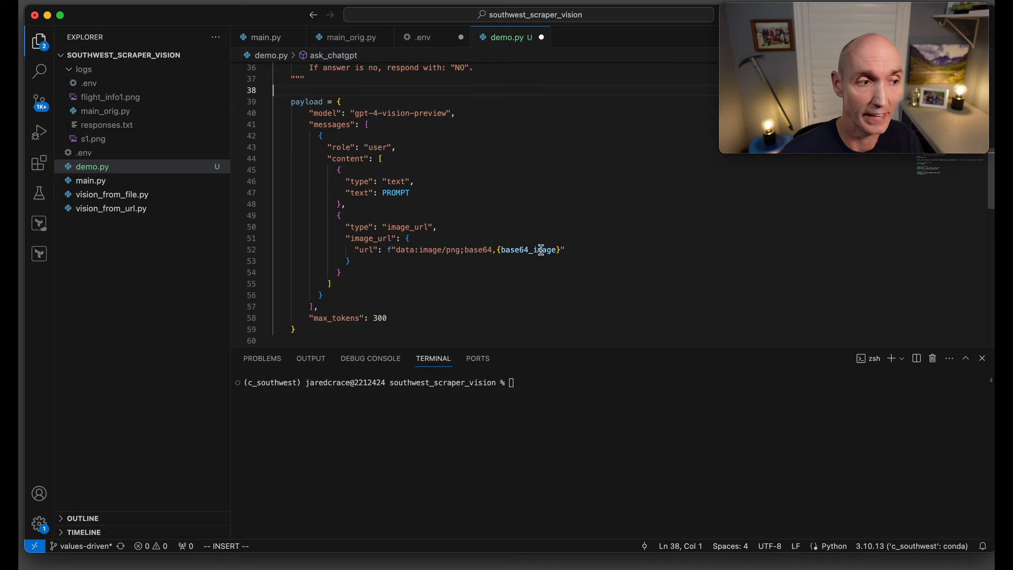
pyautogui.moveTo(517, 251)
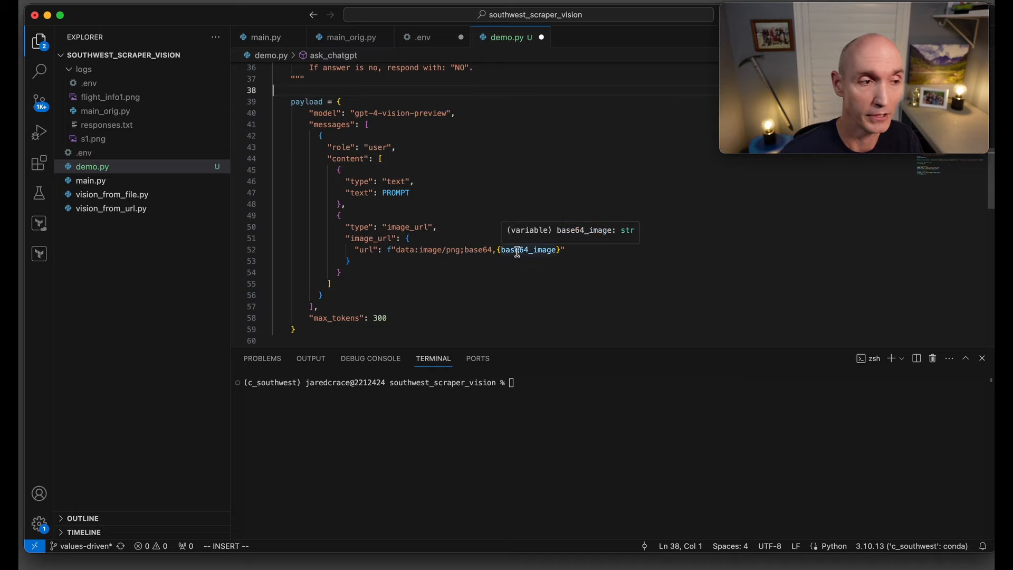
# Build the gpt-4-vision-preview payload with PROMPT, the base64 PNG data URL and max_tokens 300
pyautogui.scroll(-3)
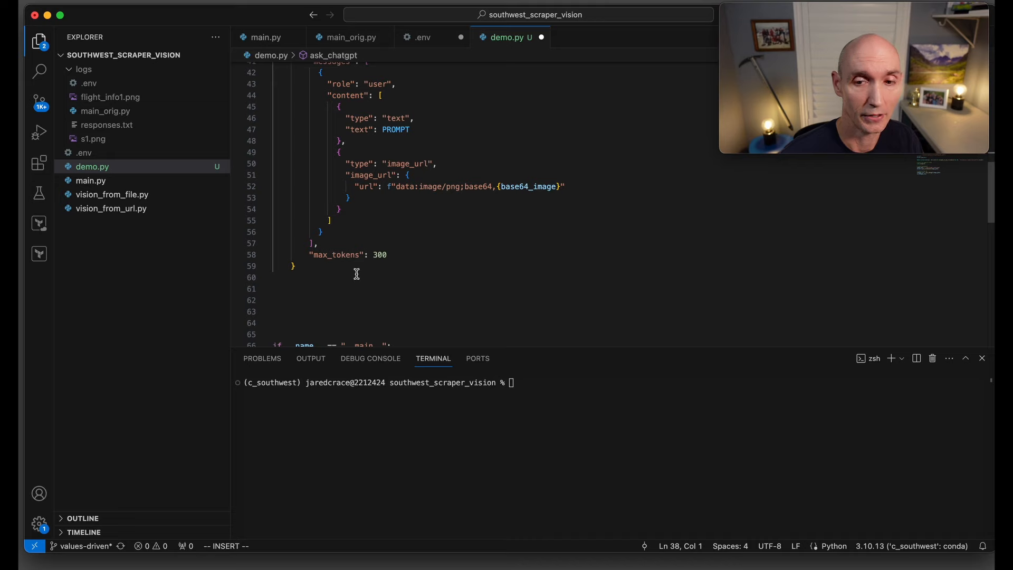
# Post the payload to api.openai.com/v1/chat/completions and return the reply's message content
pyautogui.write('response = requests.post("https://api.openai.com/v1/chat/completions", headers=headers, json=payload)')
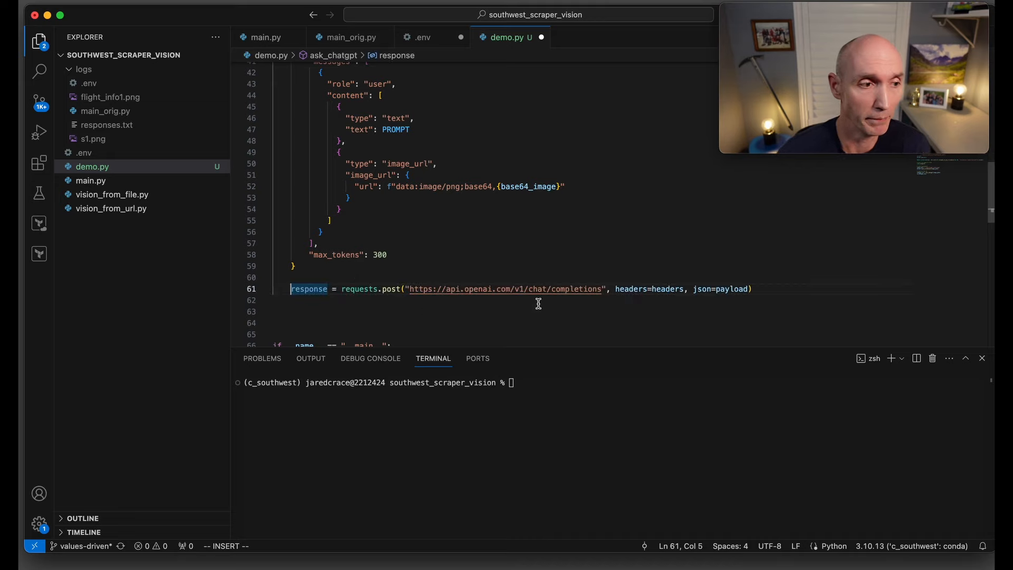
pyautogui.moveTo(574, 306)
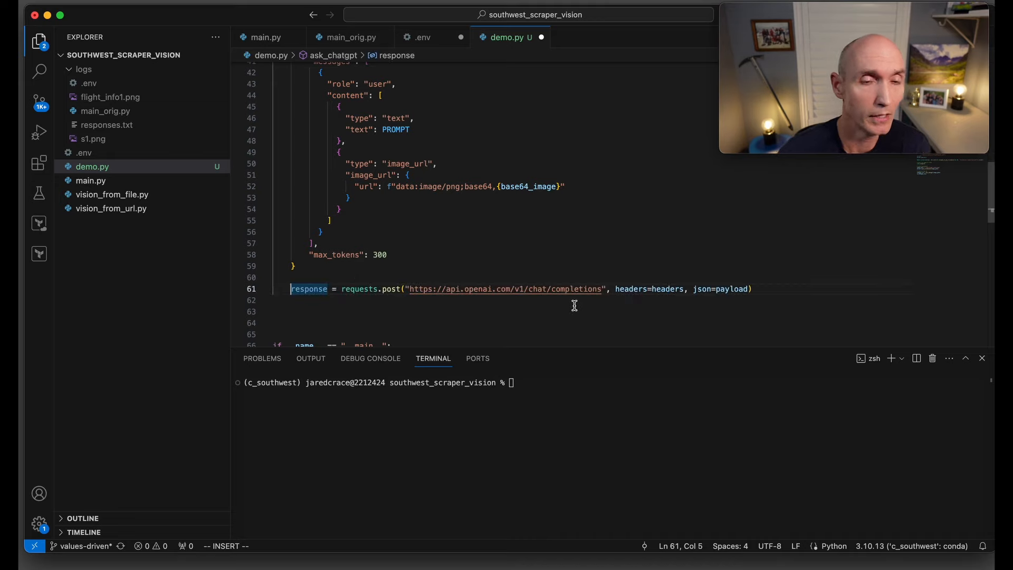
pyautogui.moveTo(630, 304)
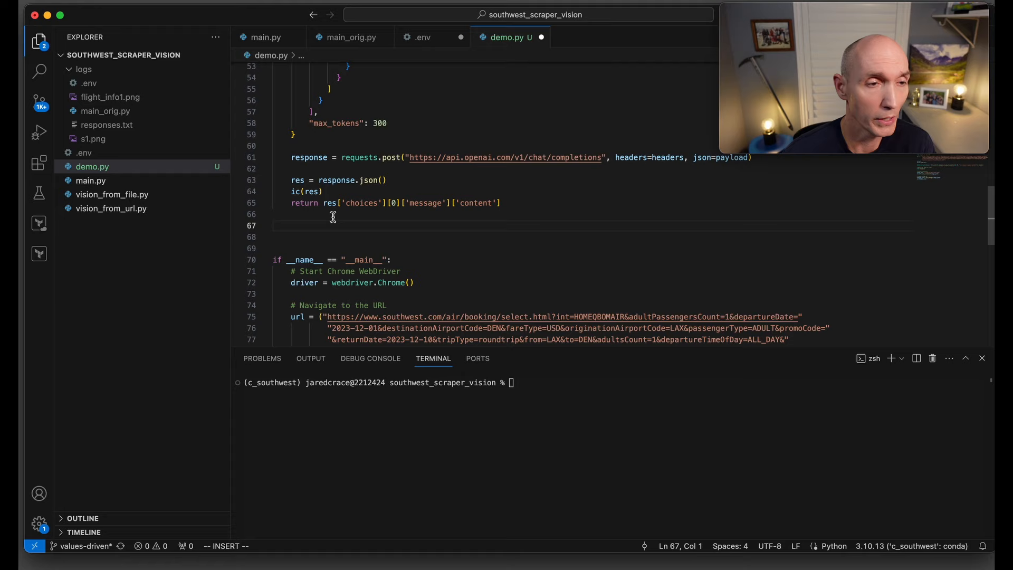
pyautogui.moveTo(467, 217)
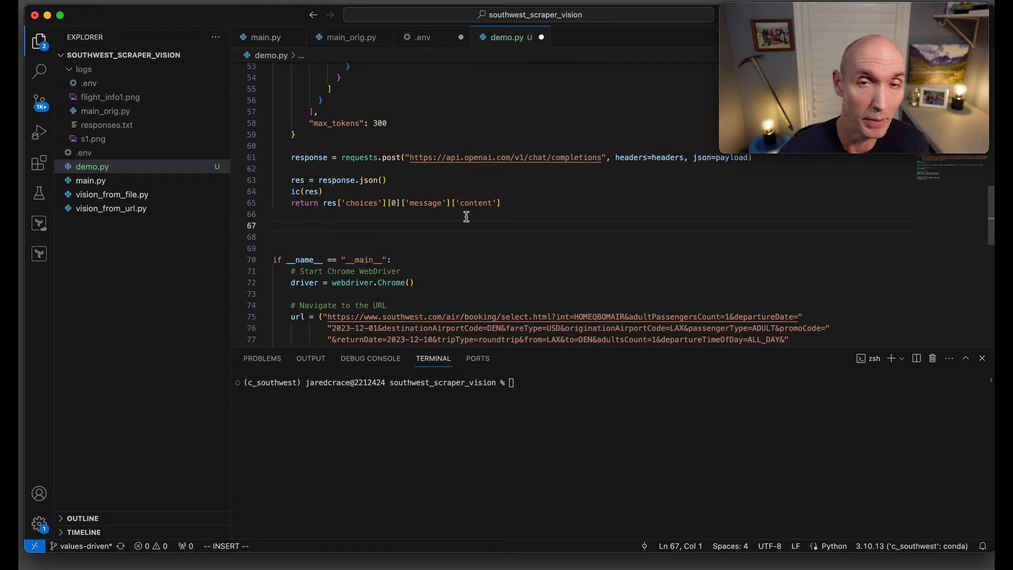
pyautogui.scroll(-3)
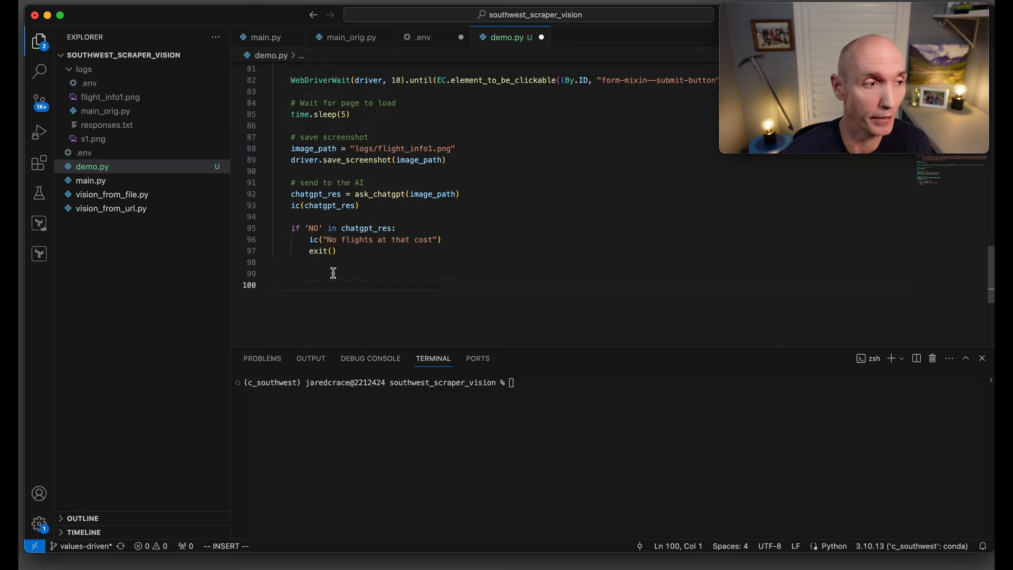
# Add a '# send email with png' comment before the send_email call
pyautogui.write('# send email with png')
pyautogui.write('send_email("flight bot", chatgpt_res, image_path)')
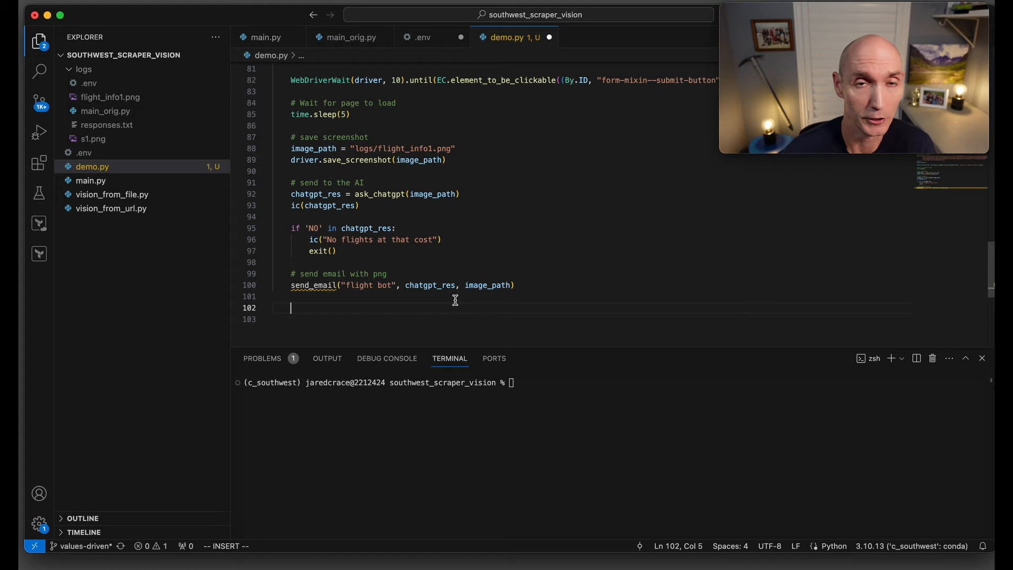
pyautogui.moveTo(478, 298)
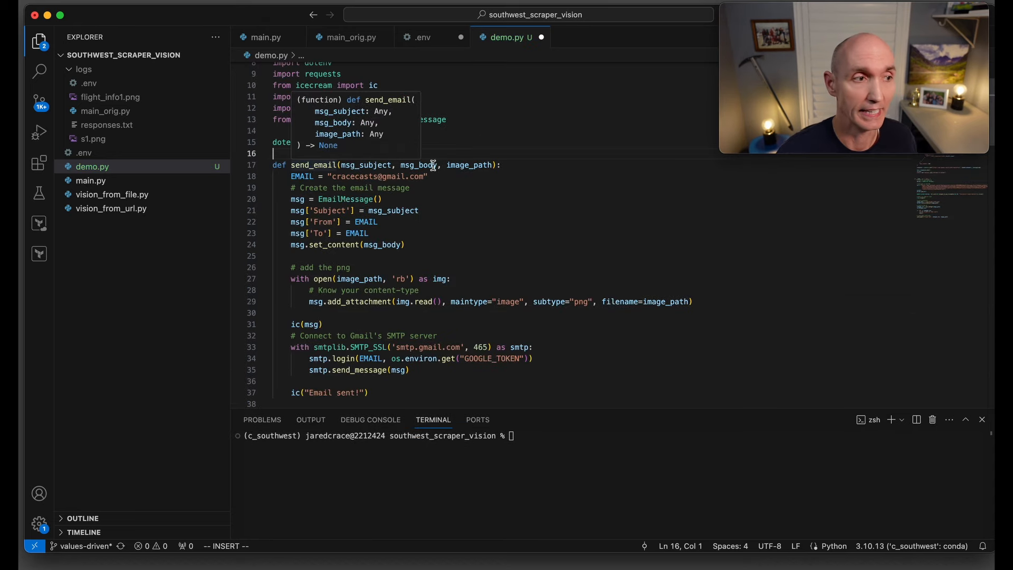
pyautogui.moveTo(513, 200)
pyautogui.write('python main.py')
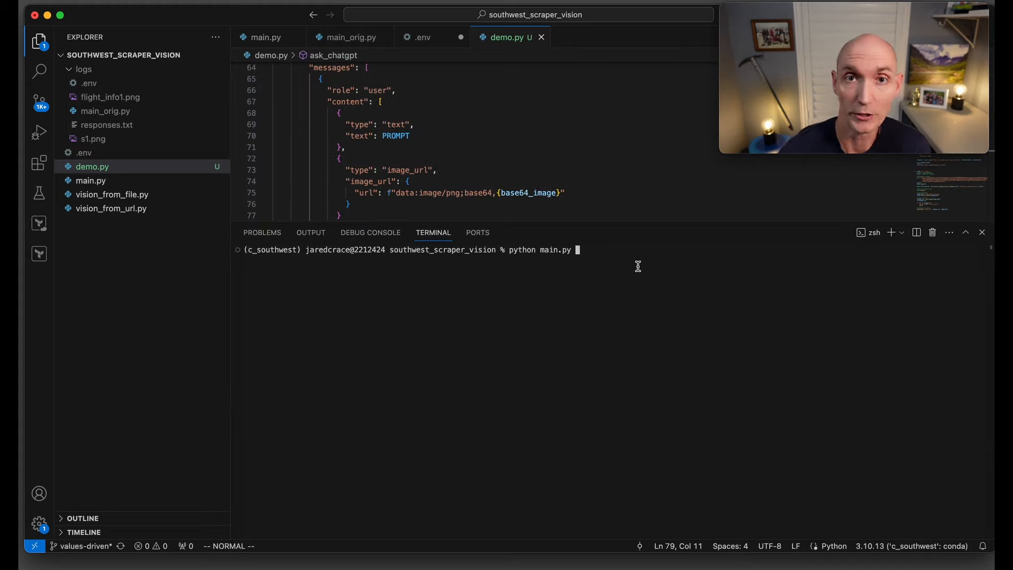
# Run python main.py and scroll to the YES reply listing three $139–$140 flights
pyautogui.press('Return')
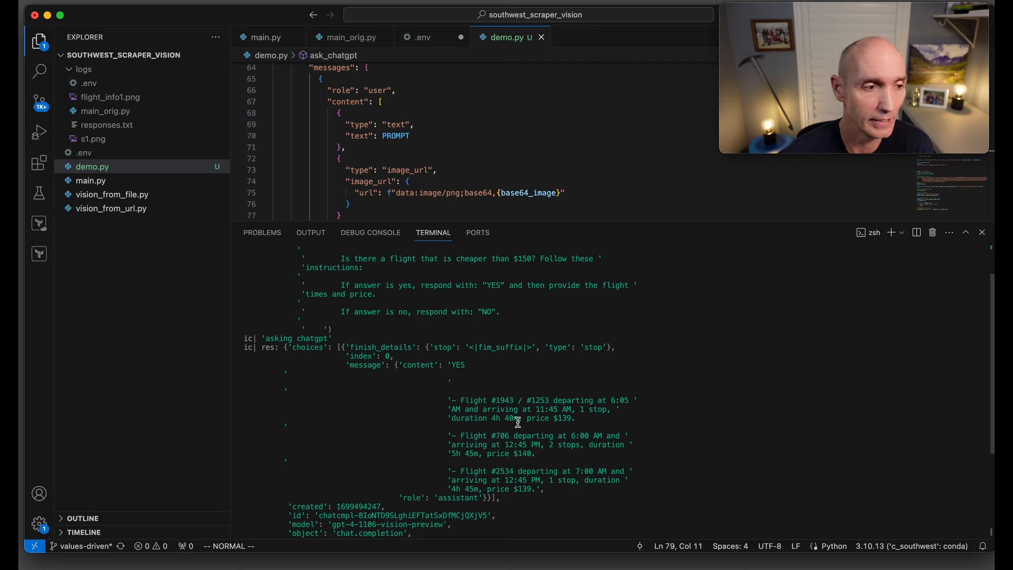
pyautogui.scroll(-3)
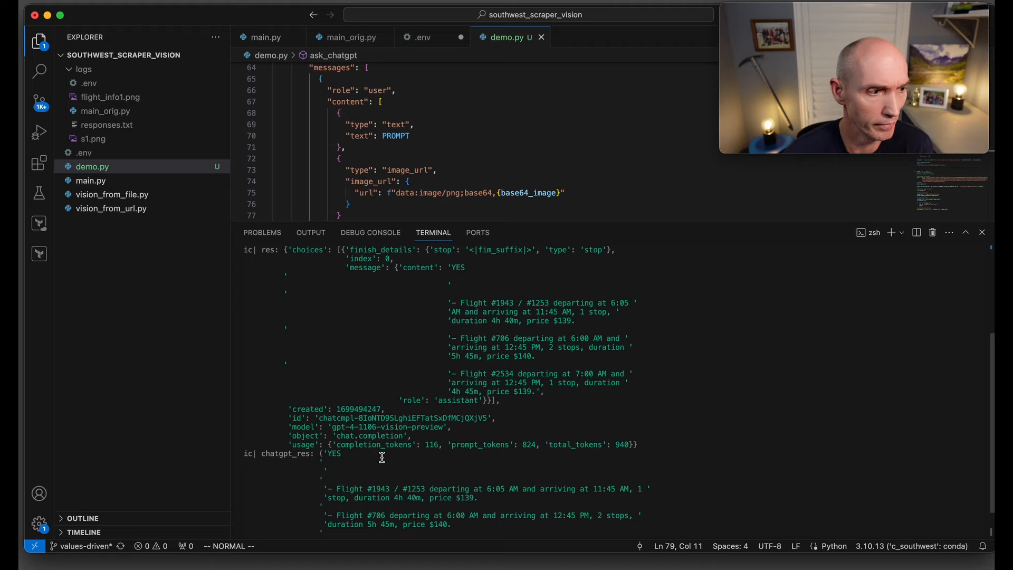
pyautogui.moveTo(524, 460)
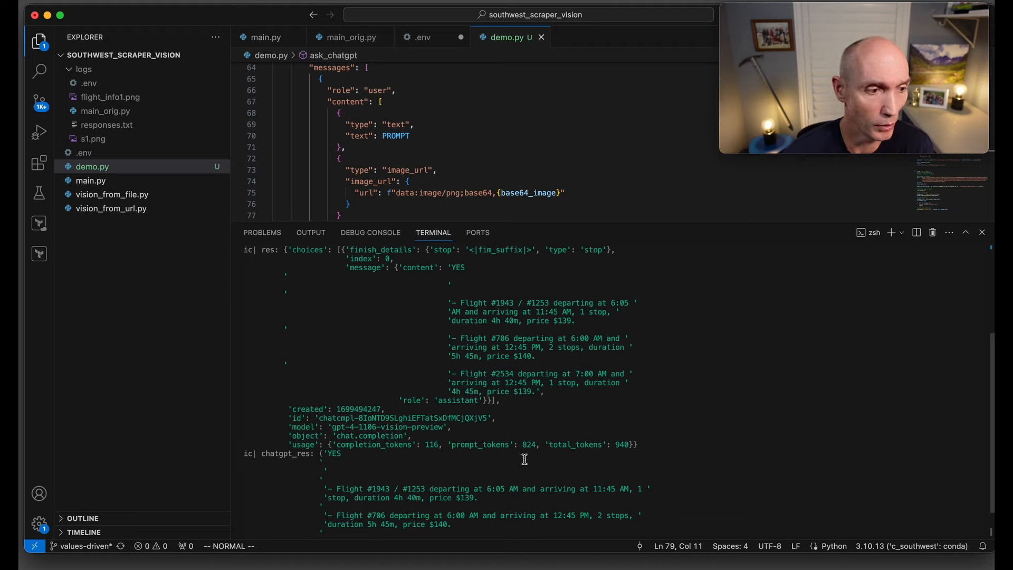
pyautogui.scroll(-3)
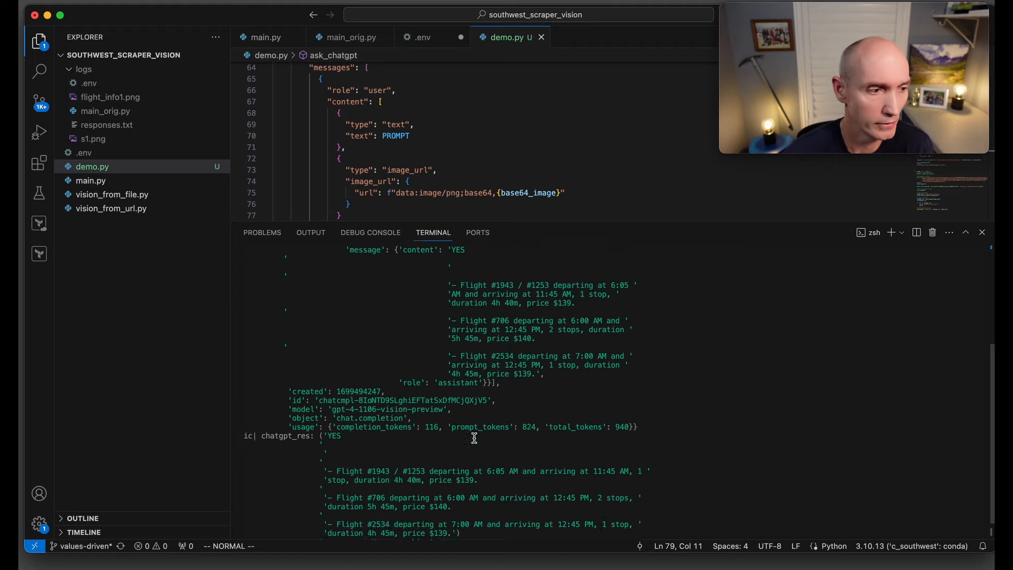